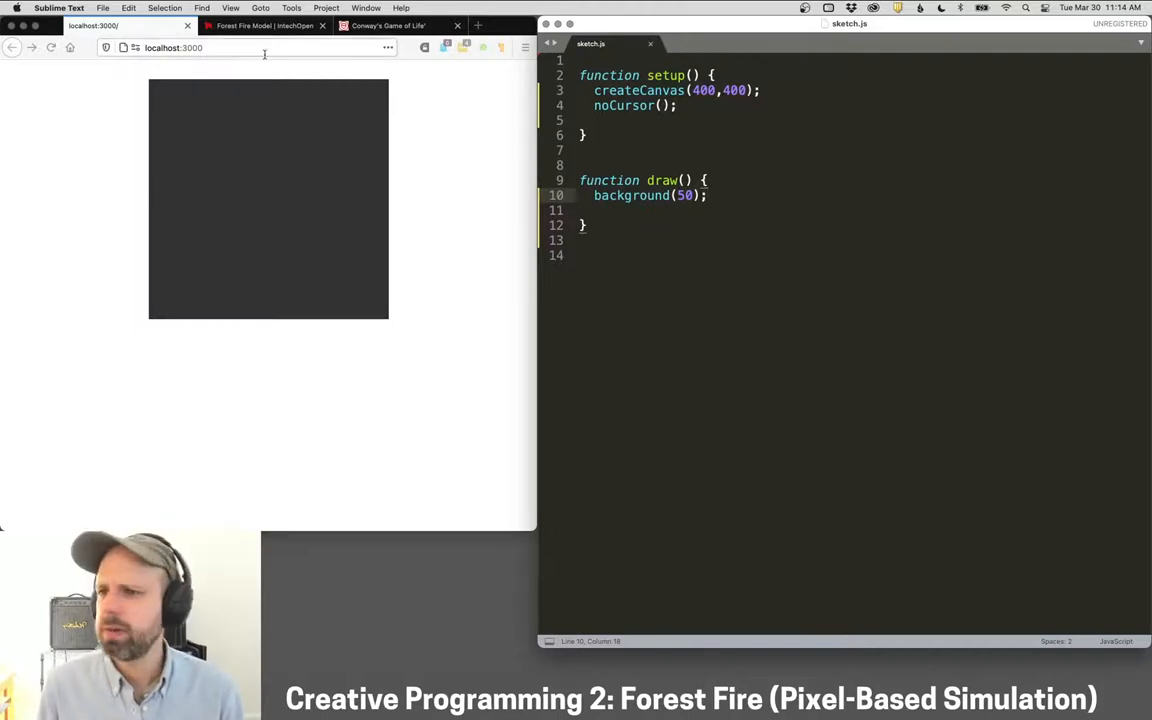
# Review the Forest Fire Model article in the browser, then return to the localhost sketch.
pyautogui.click(264, 24)
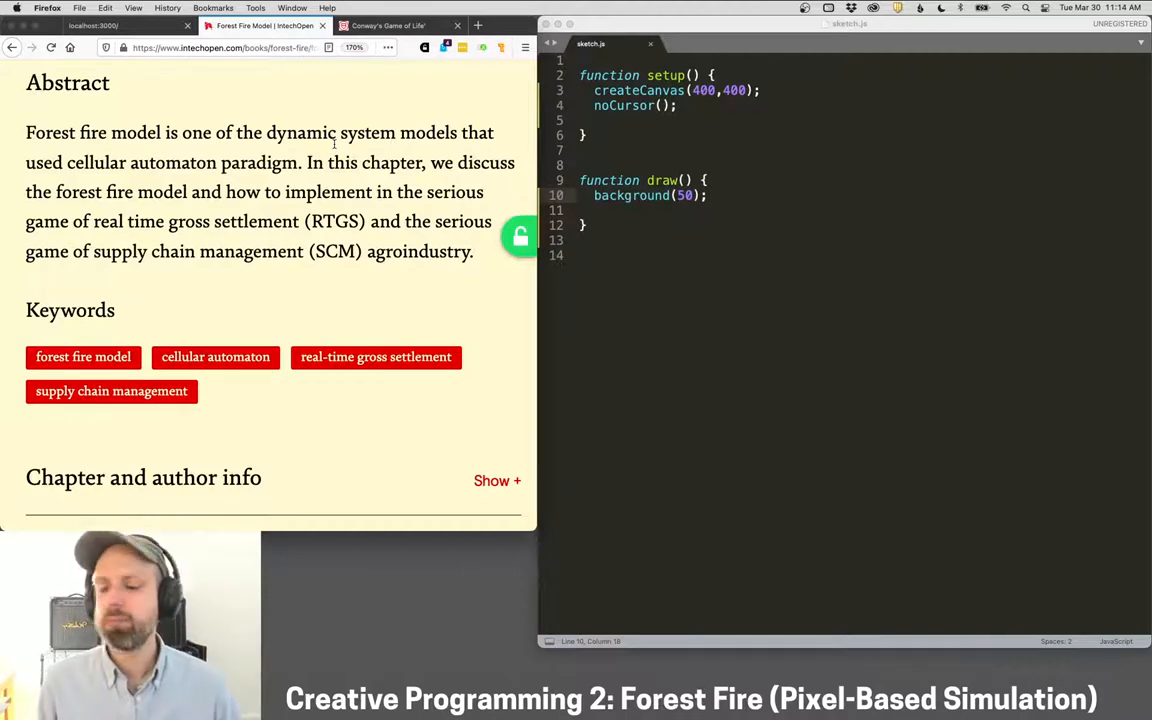
pyautogui.scroll(3)
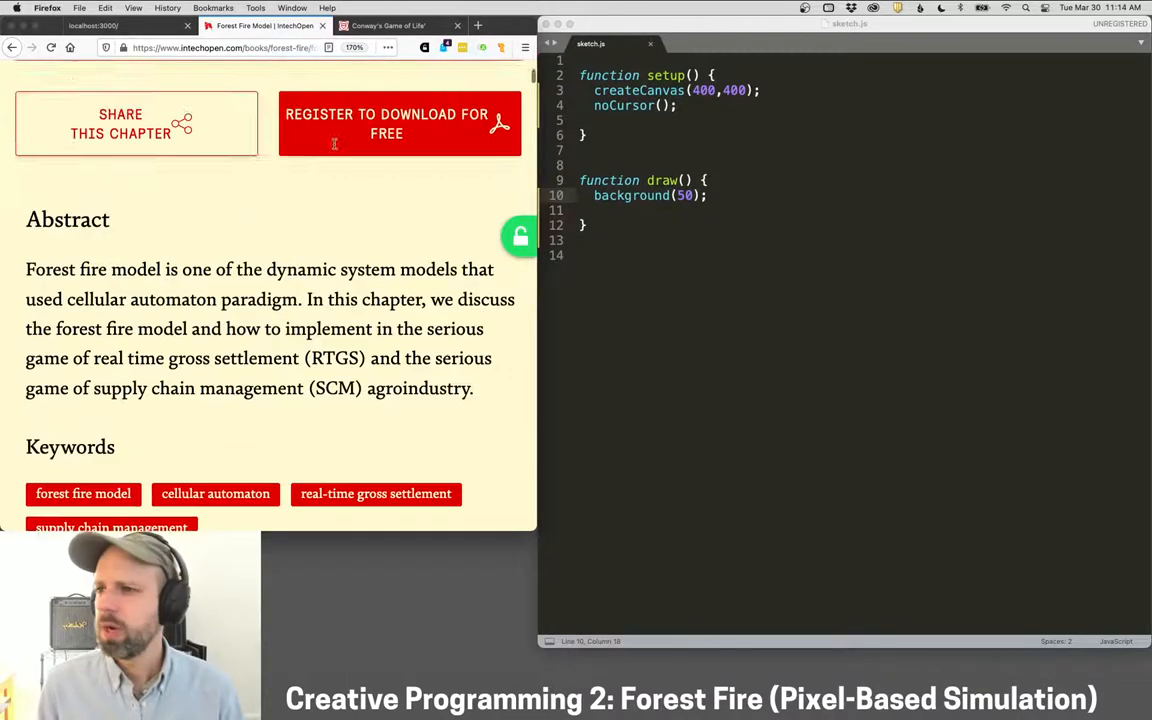
pyautogui.scroll(3)
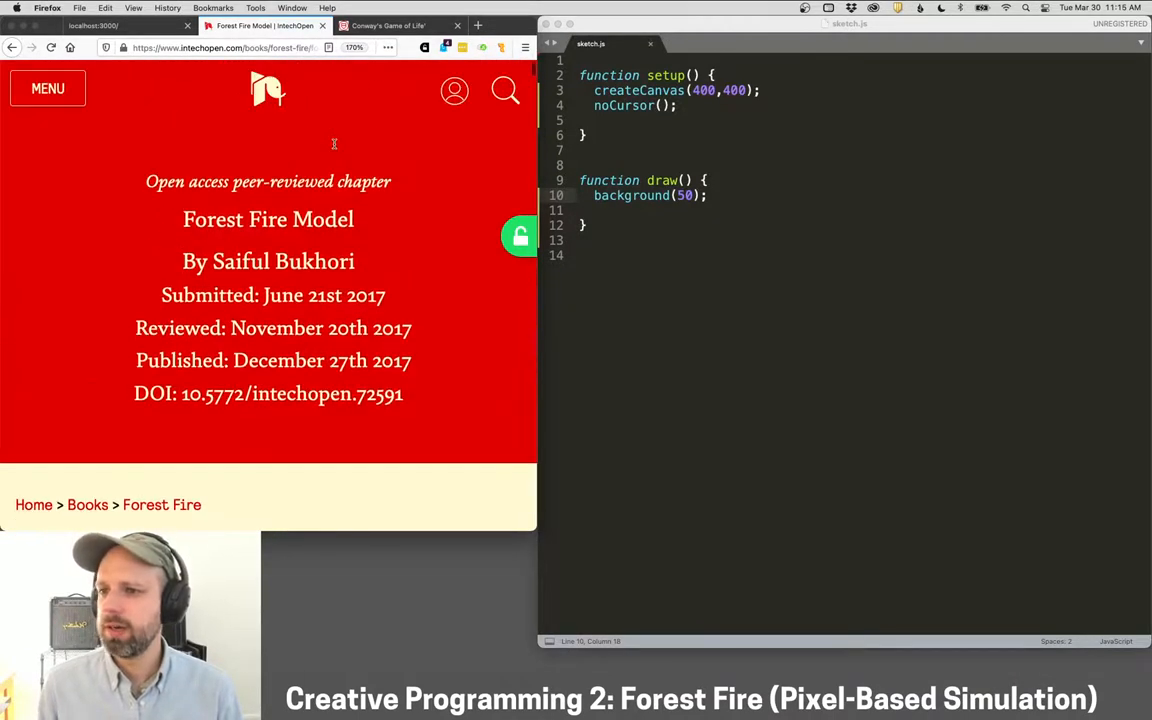
pyautogui.scroll(-3)
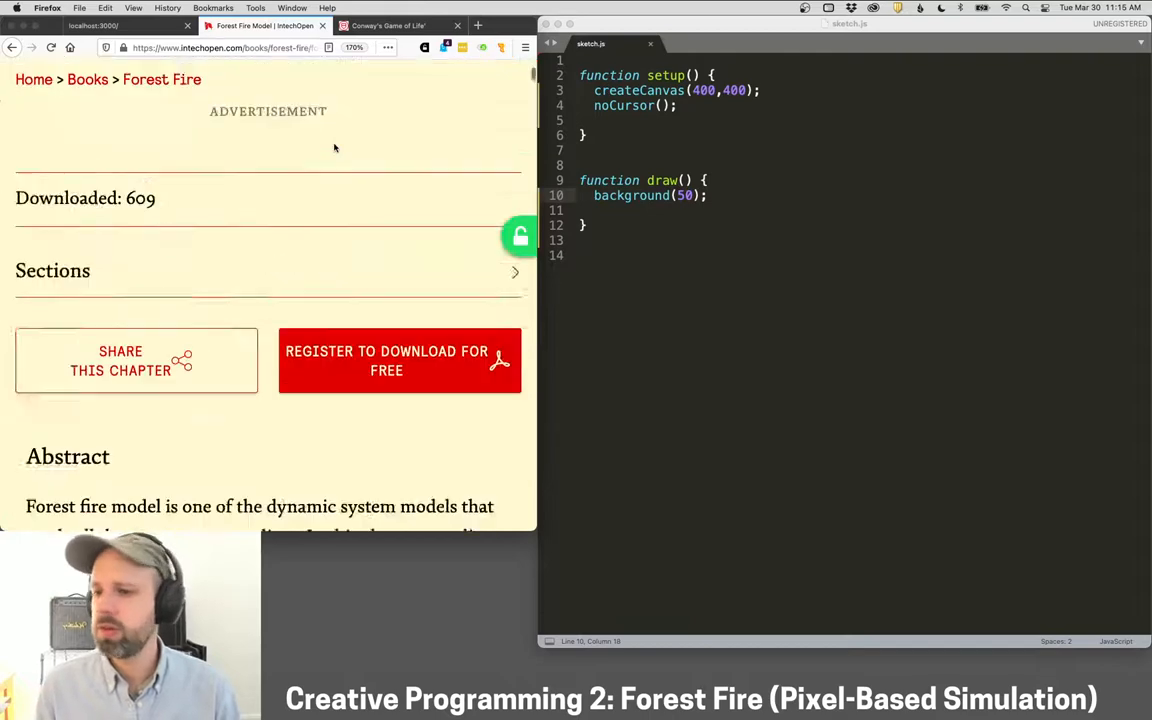
pyautogui.scroll(-3)
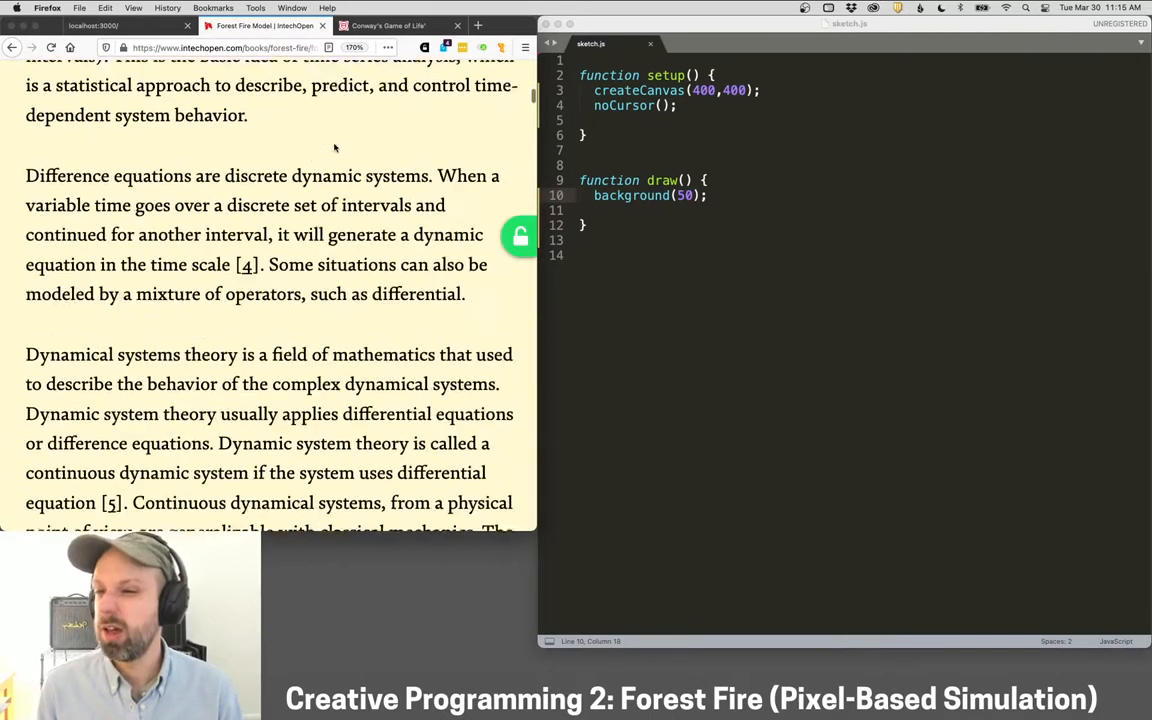
pyautogui.scroll(-3)
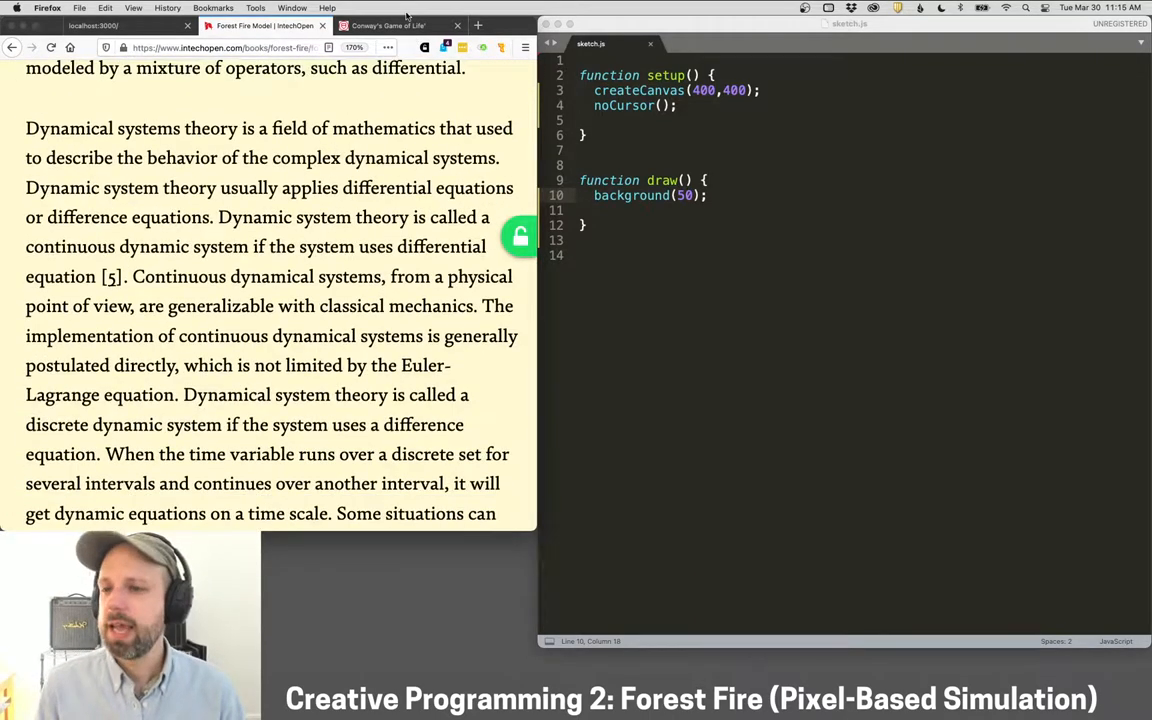
pyautogui.click(388, 24)
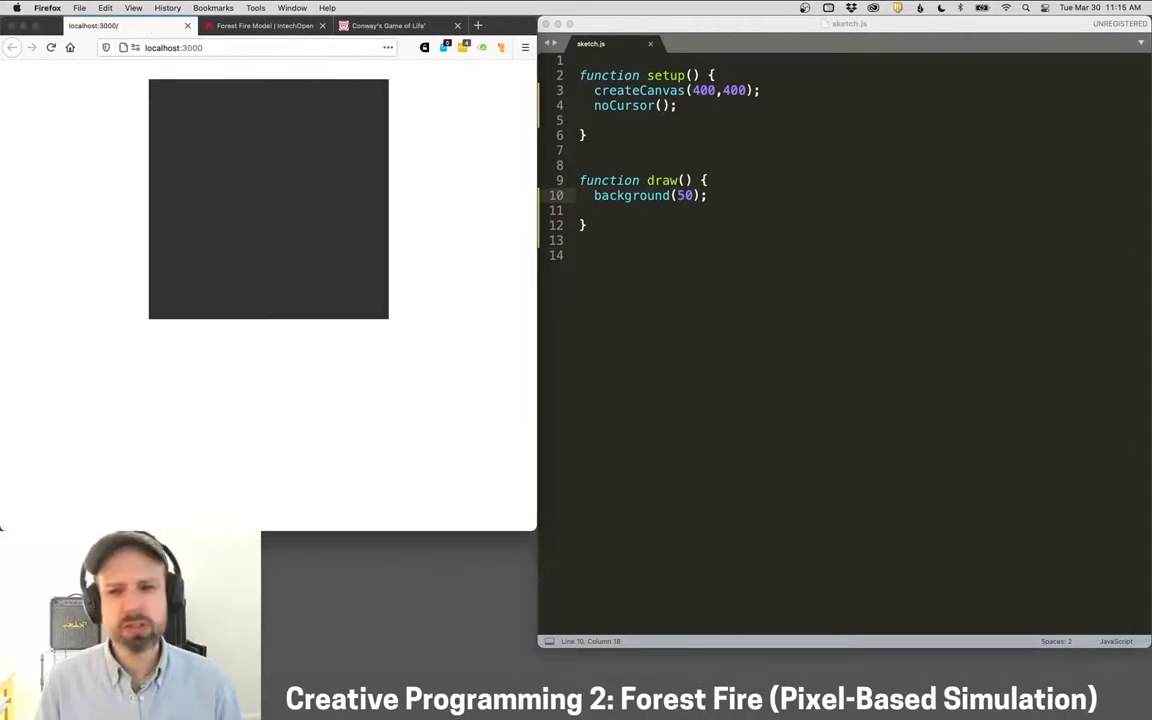
pyautogui.moveTo(808, 408)
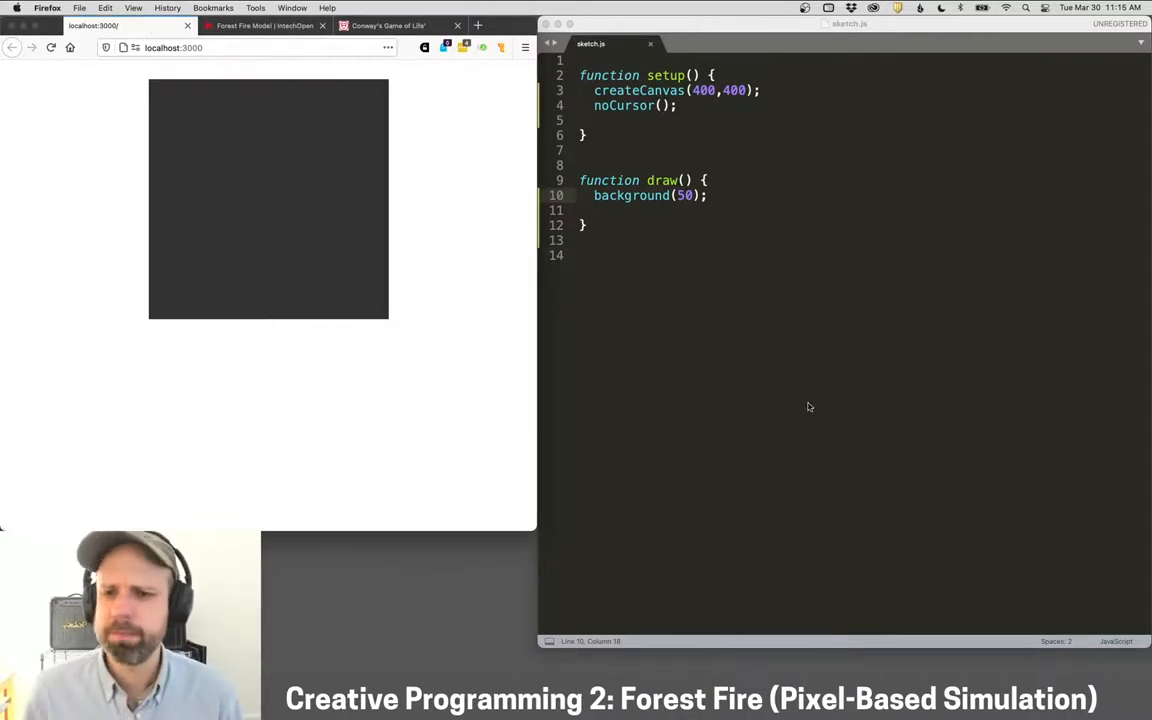
# Insert blank lines above setup() at the top of sketch.js.
pyautogui.click(792, 204)
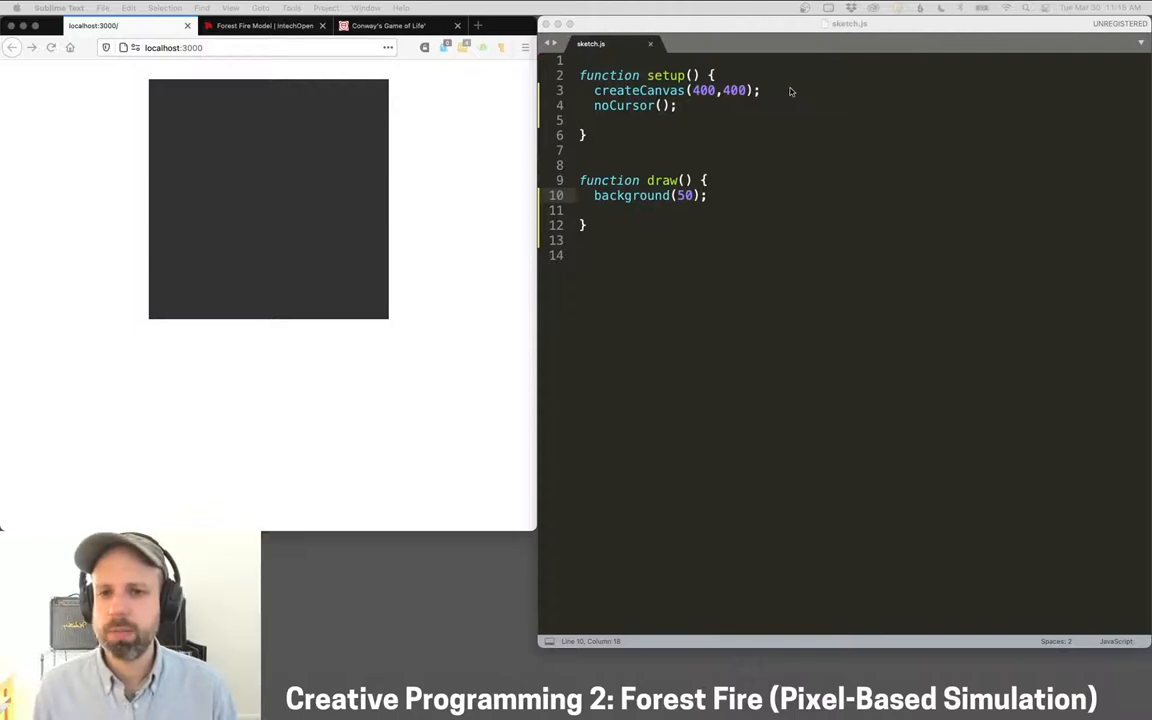
pyautogui.press('enter')
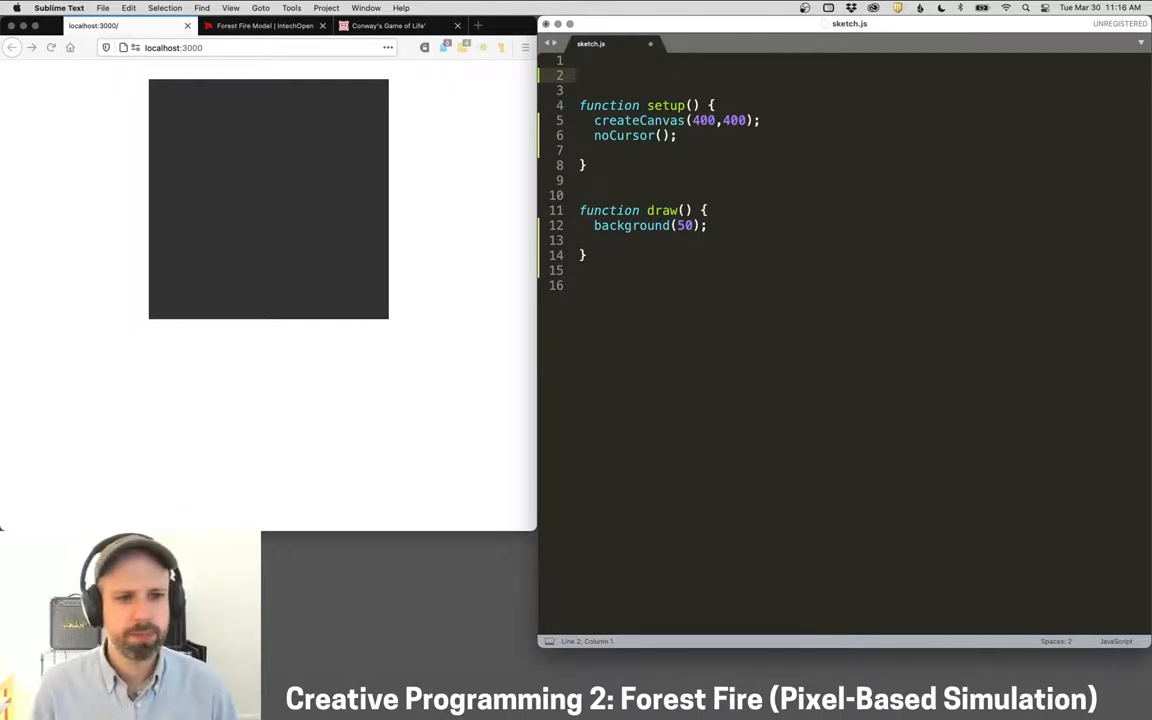
# Declare 'let forest;' and 'let groundColor, treeColor, burnedColor;' with color() assignments in setup().
pyautogui.write('let forest;')
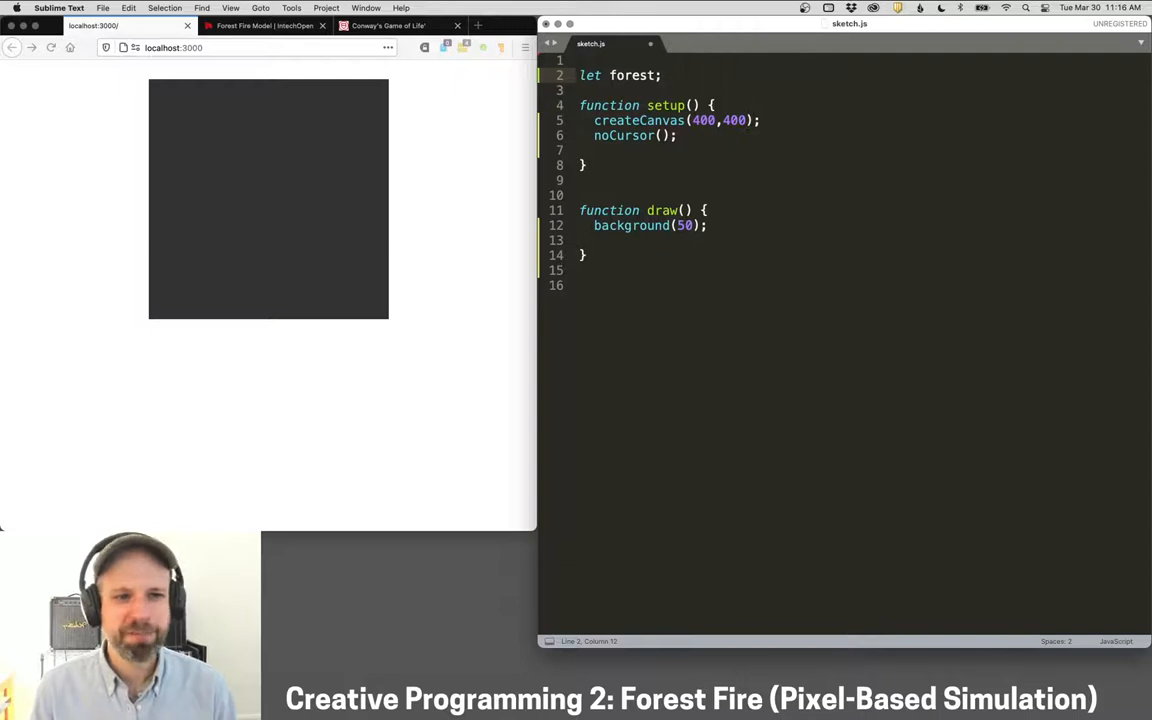
pyautogui.write('let groundColor,')
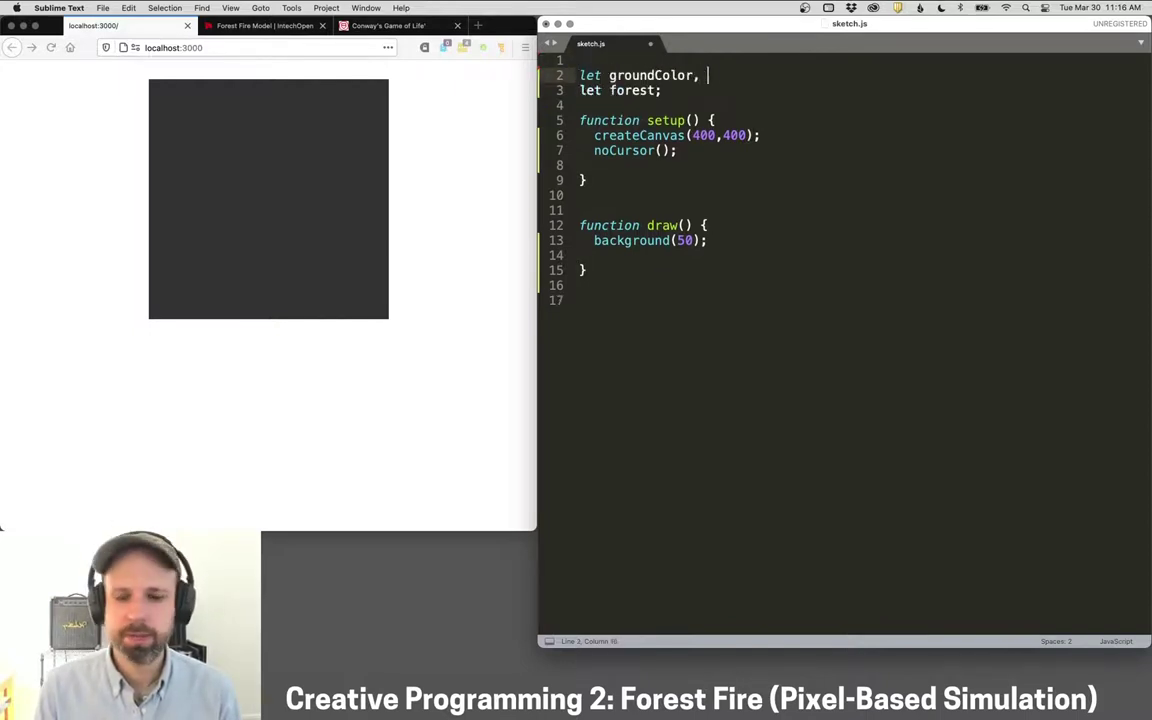
pyautogui.write('treeColor,')
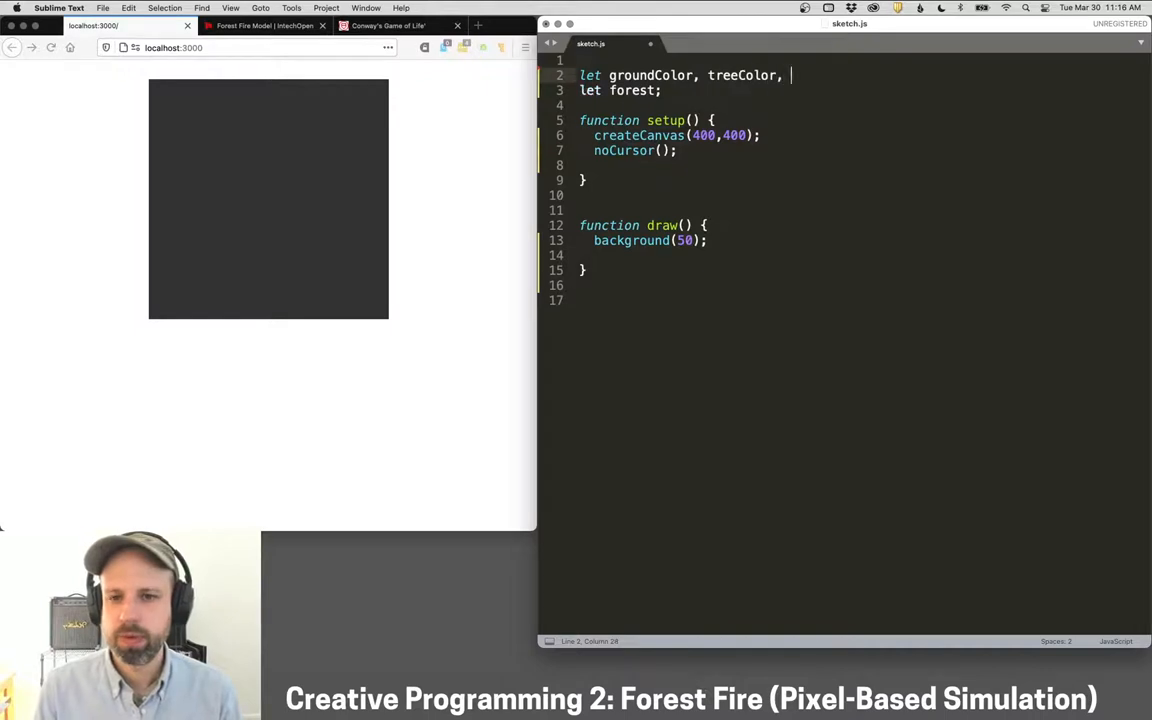
pyautogui.write('burnedColor;')
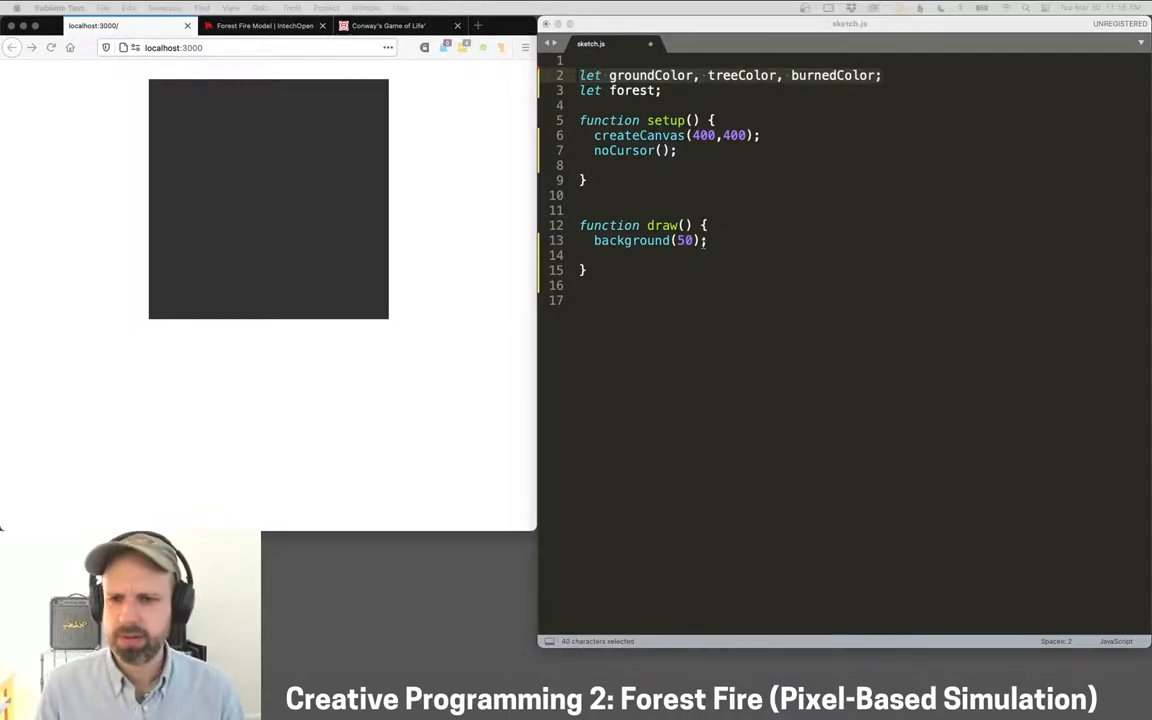
pyautogui.press('enter')
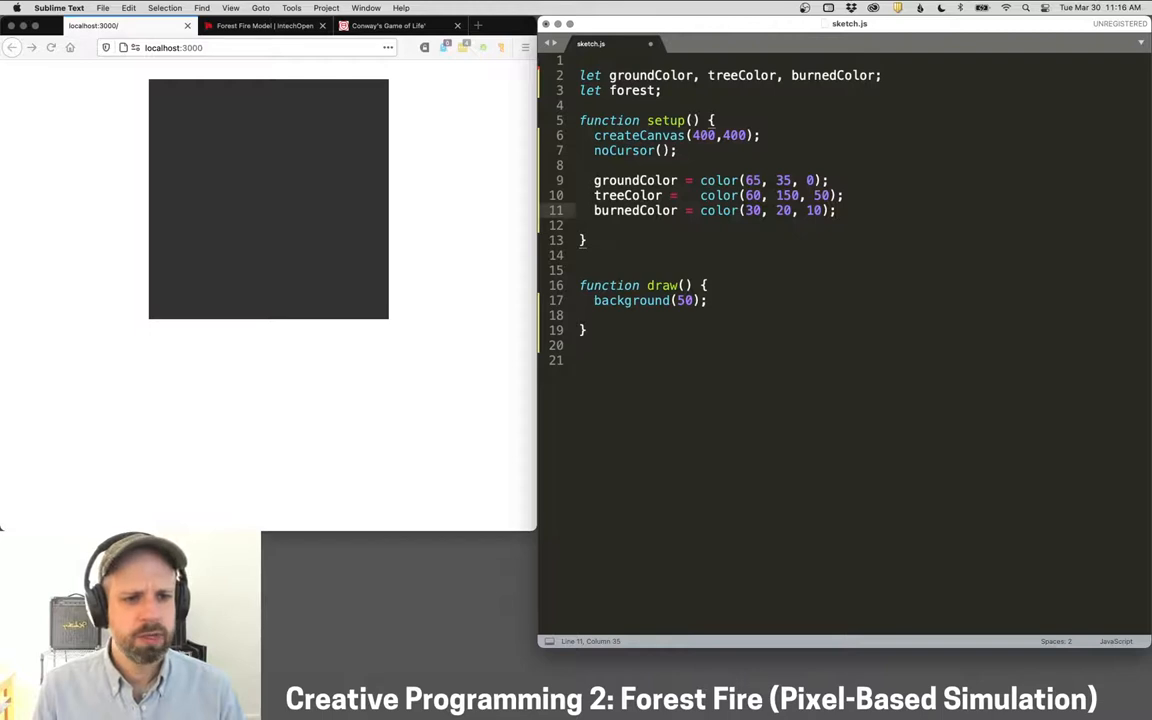
# Declare state constants ground = 0, tree = 1 and burned = -1 at the top.
pyautogui.click(664, 90)
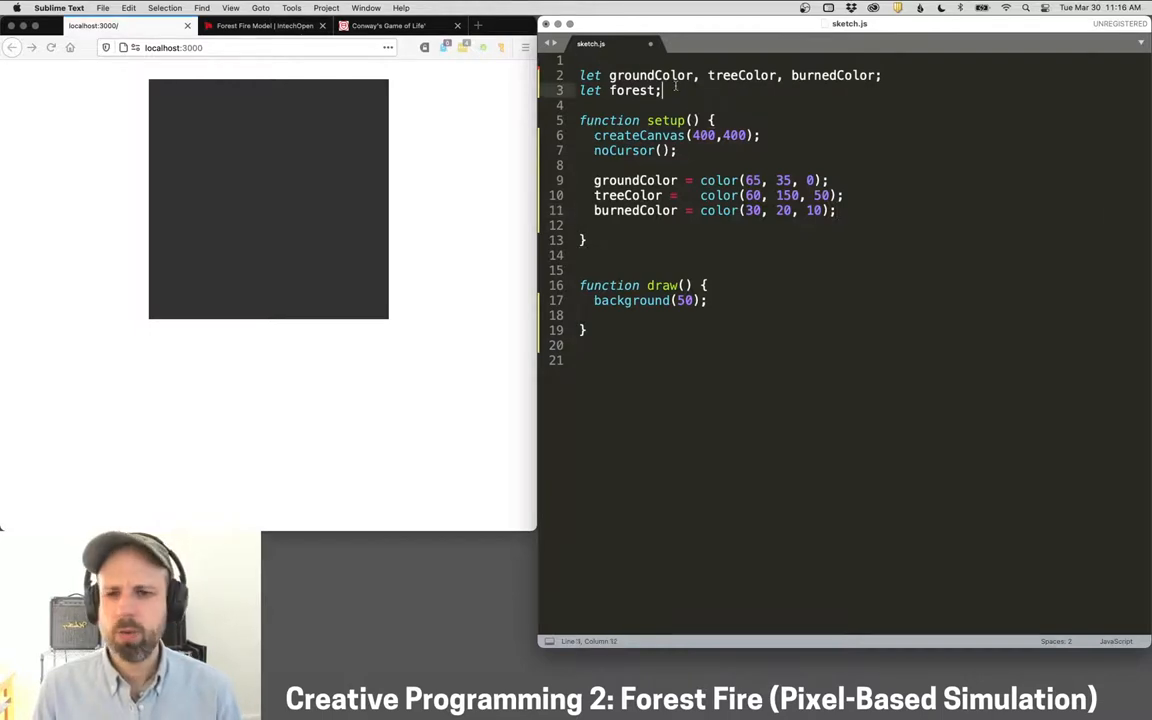
pyautogui.write('let ground = 0')
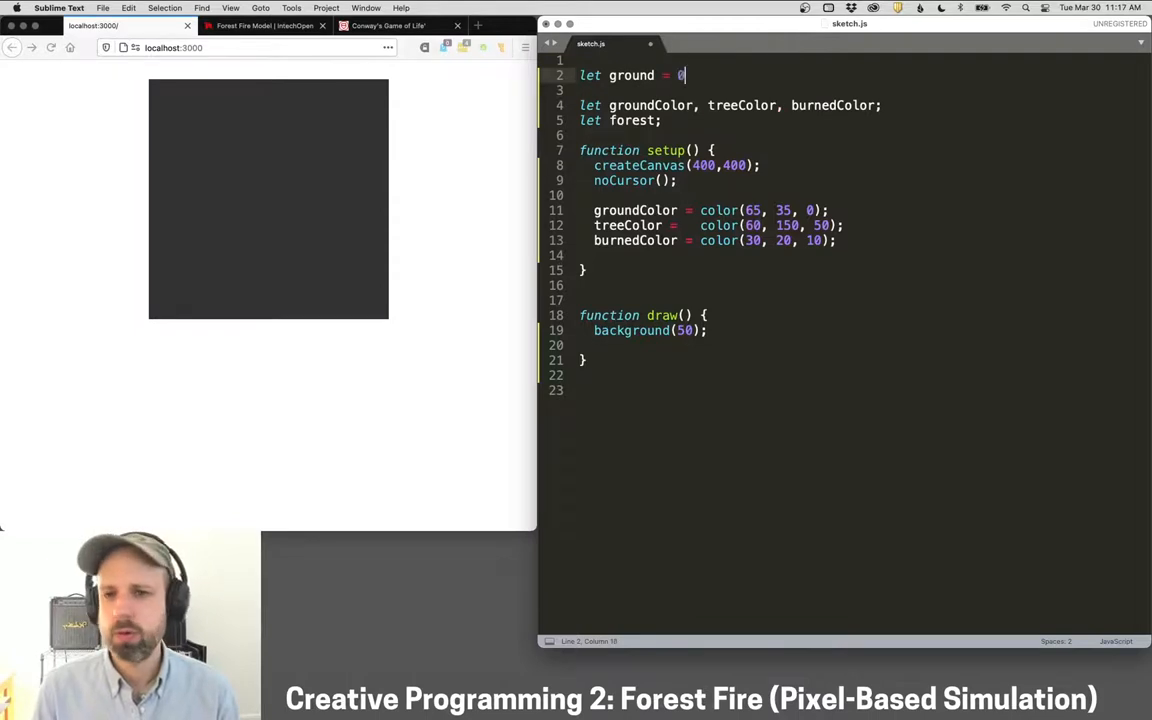
pyautogui.write('let tr')
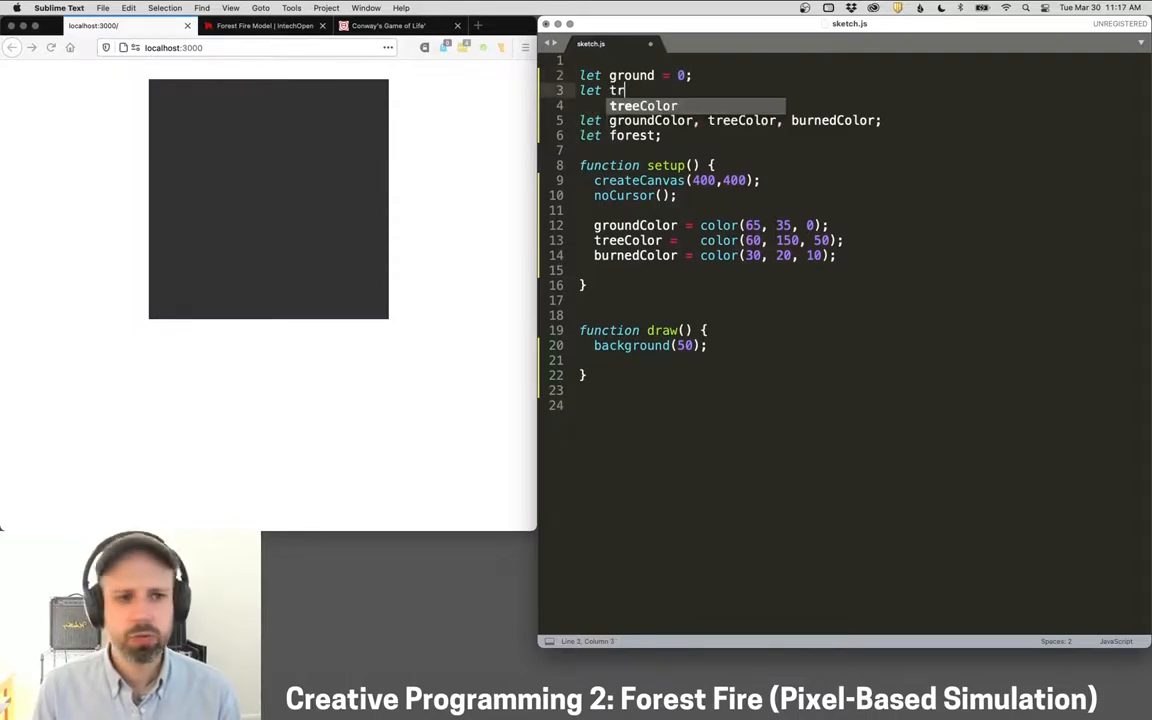
pyautogui.write('ee = 1;')
pyautogui.write('let burned =')
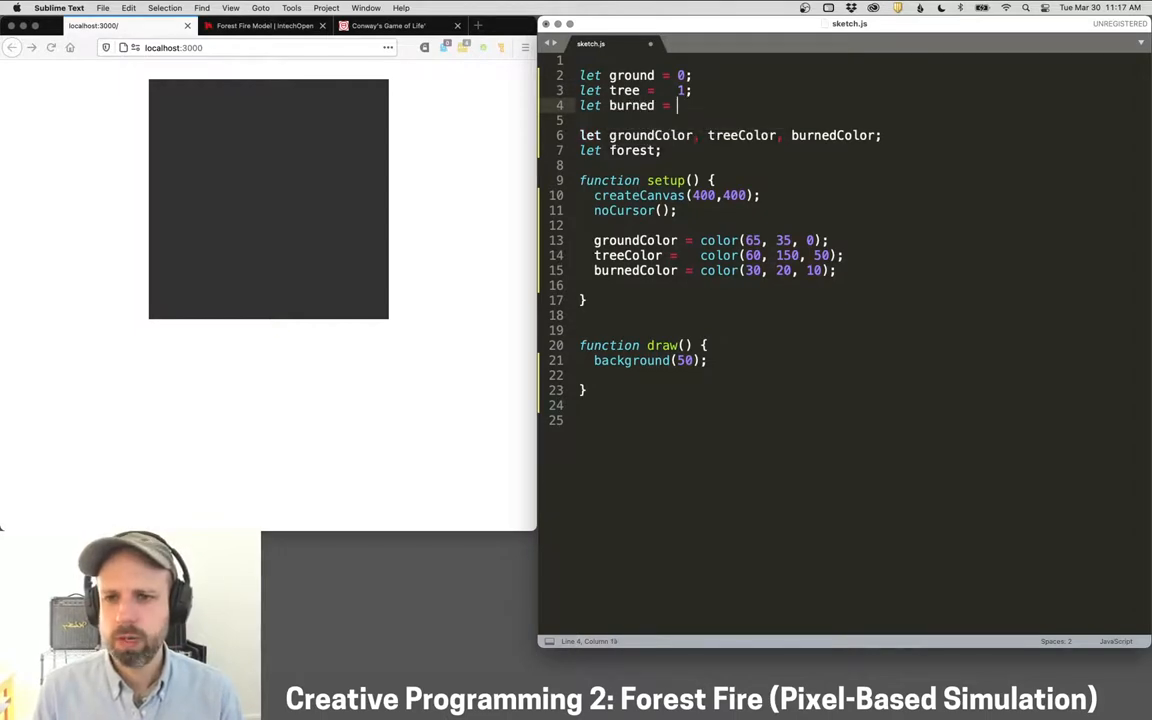
pyautogui.write('-1;')
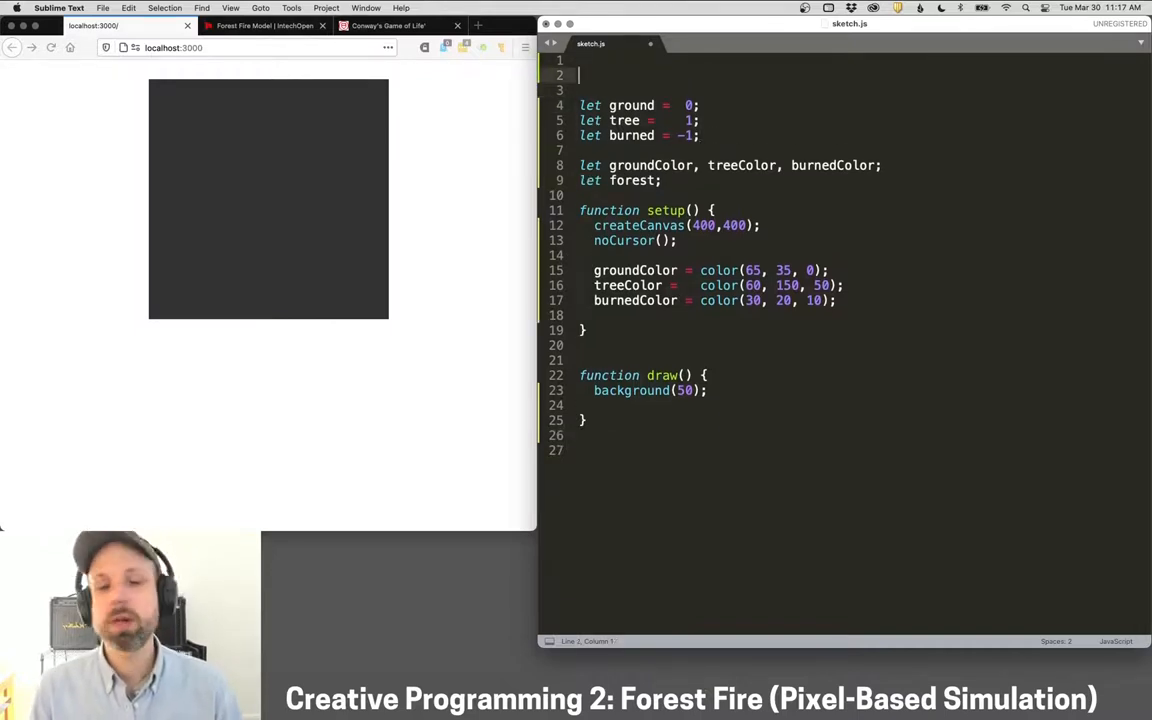
# Declare let treeDensity = 60; below the state constants.
pyautogui.write('let')
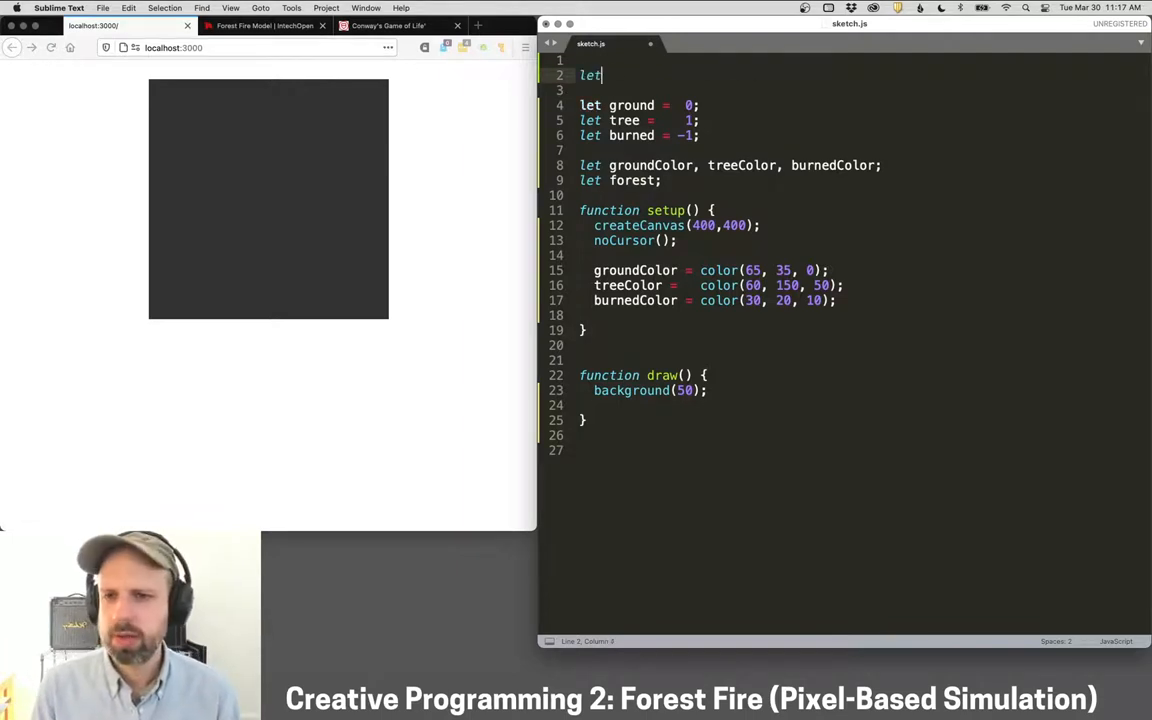
pyautogui.write('treeDensity')
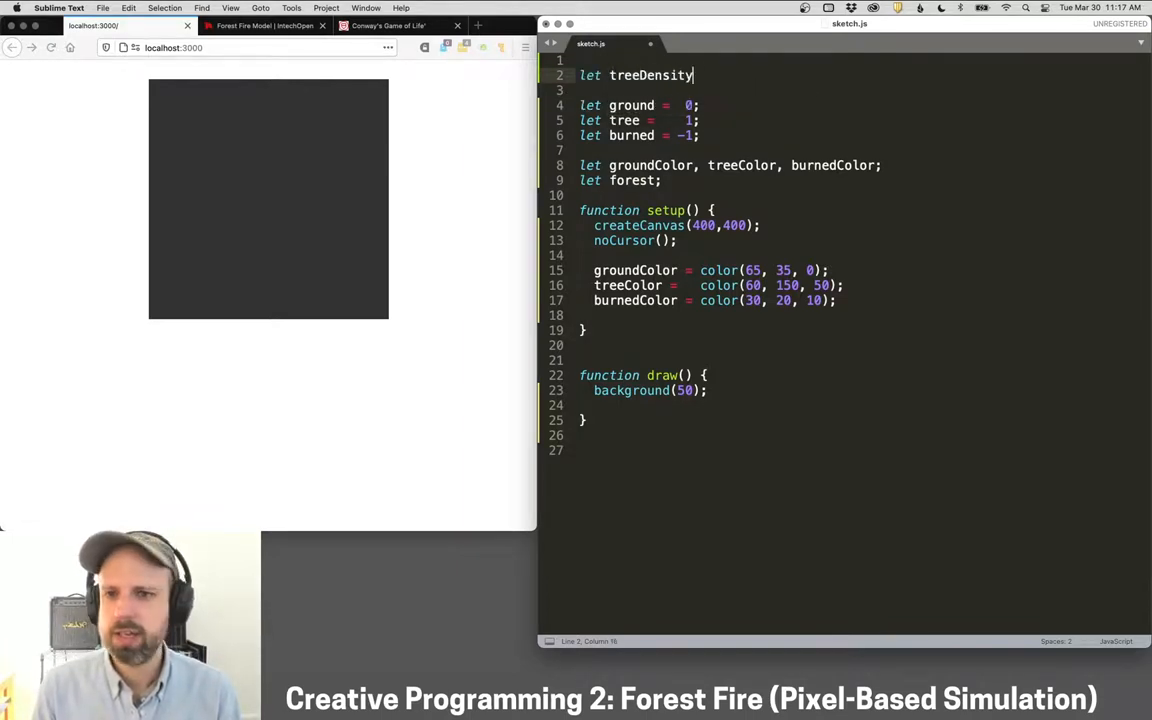
pyautogui.write('= 60;')
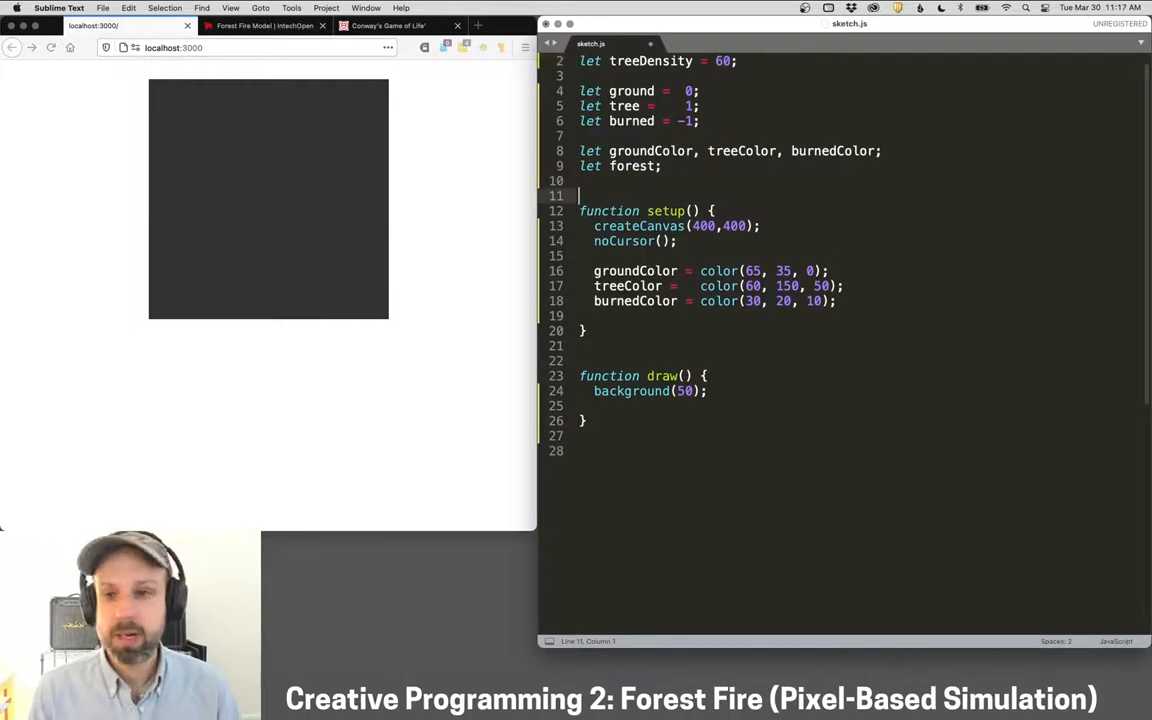
pyautogui.scroll(-3)
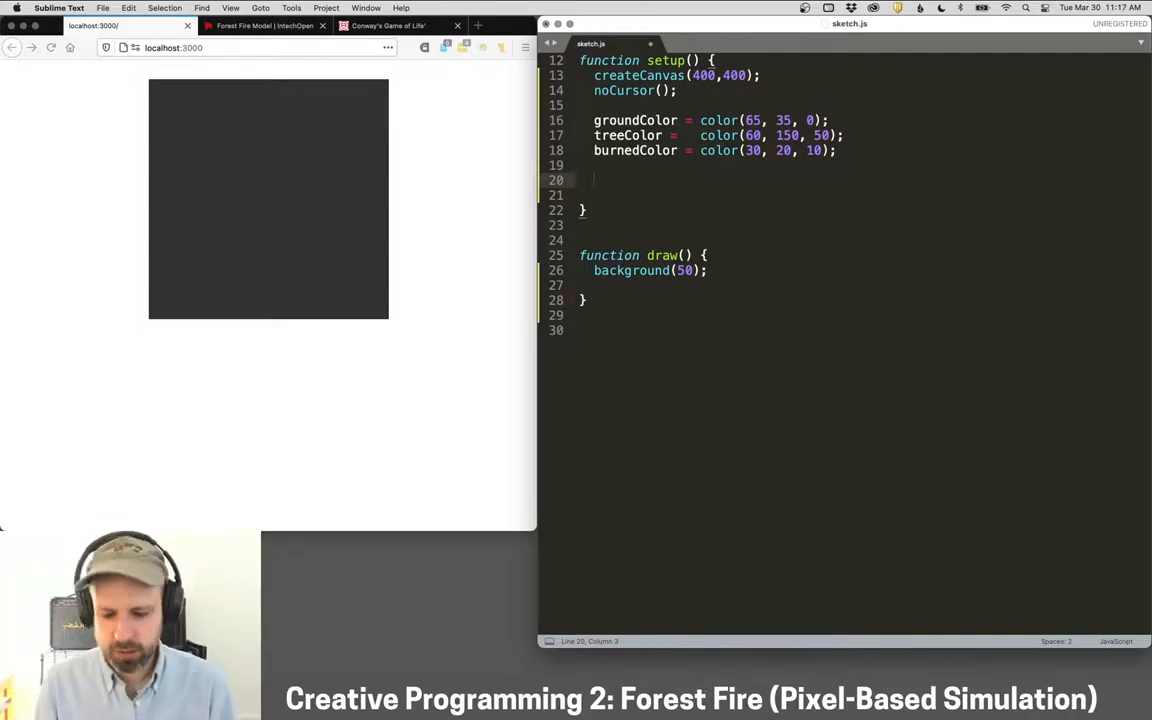
# Initialise forest = [] in setup() and write nested for loops over y and x.
pyautogui.write('forest =')
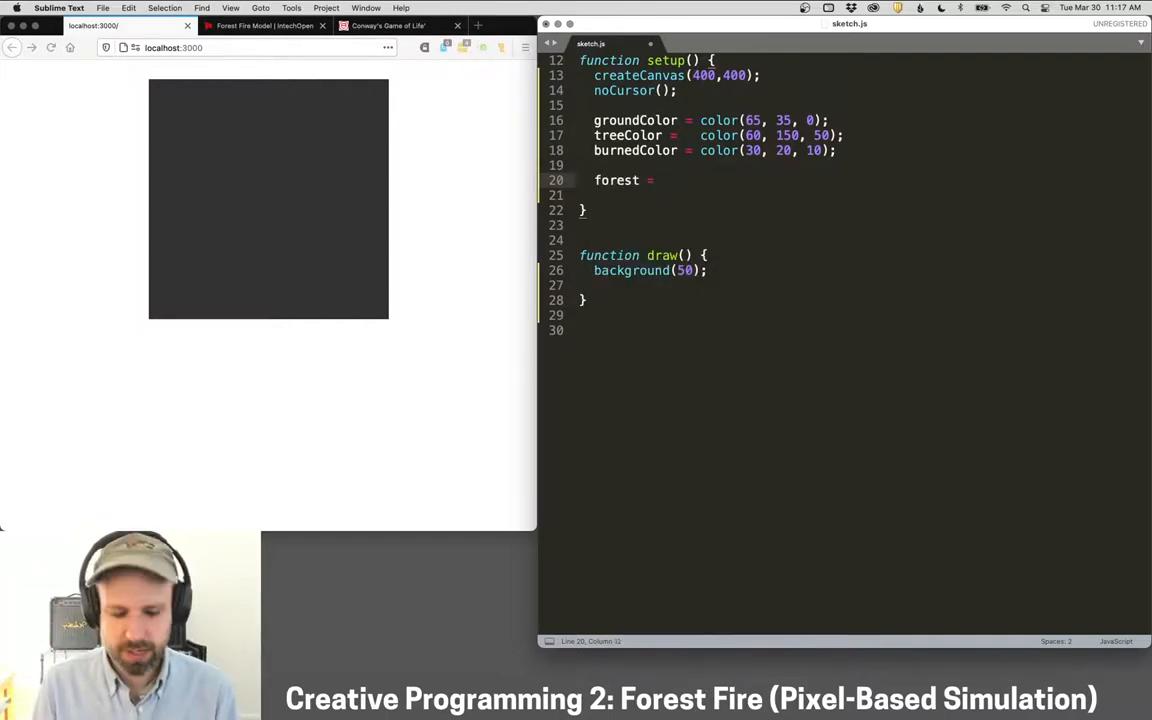
pyautogui.write('[];')
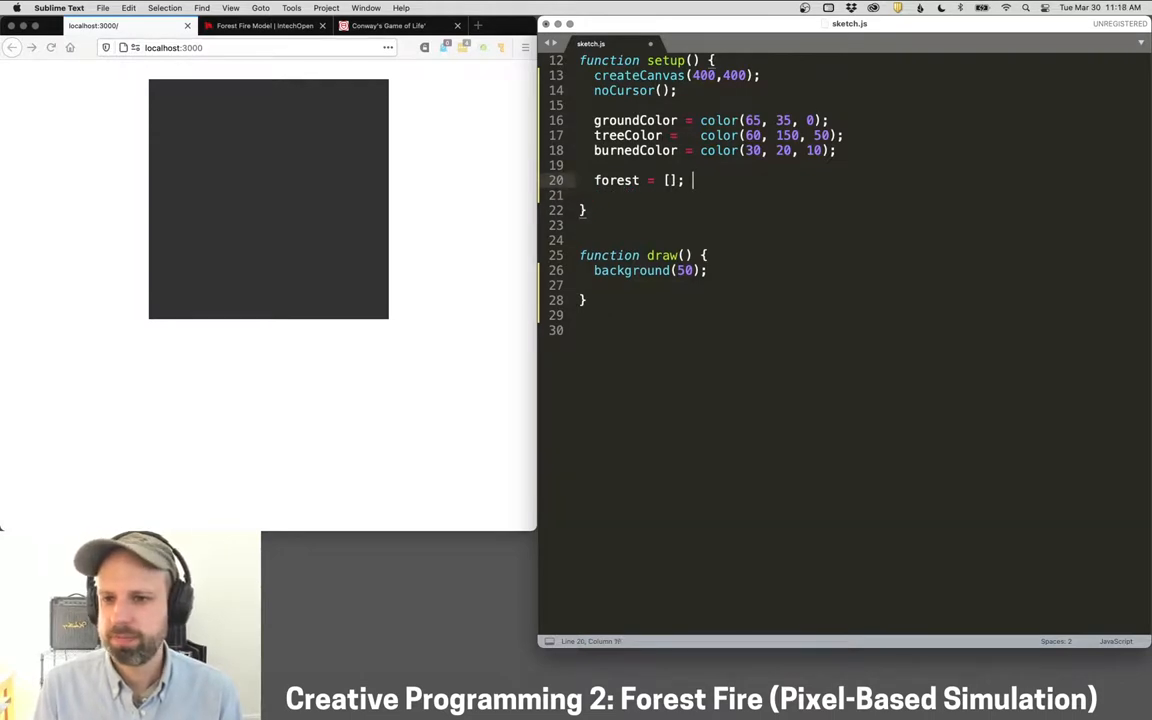
pyautogui.write('for (let y')
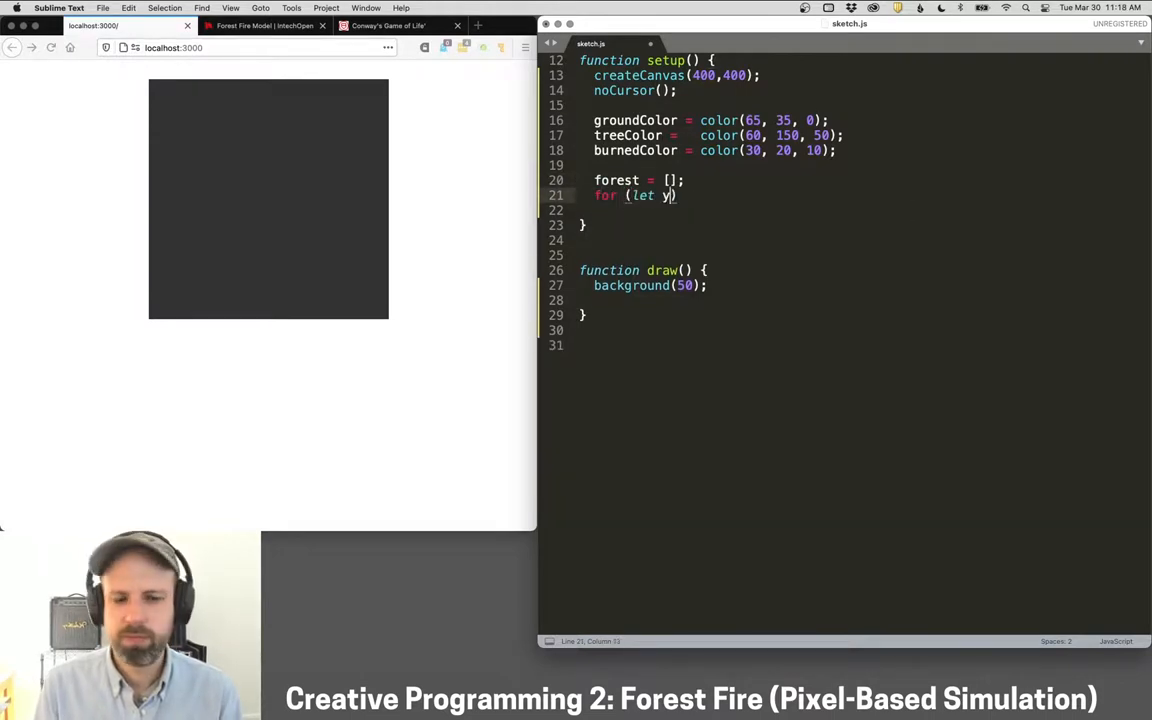
pyautogui.write('=0; y<height; y++')
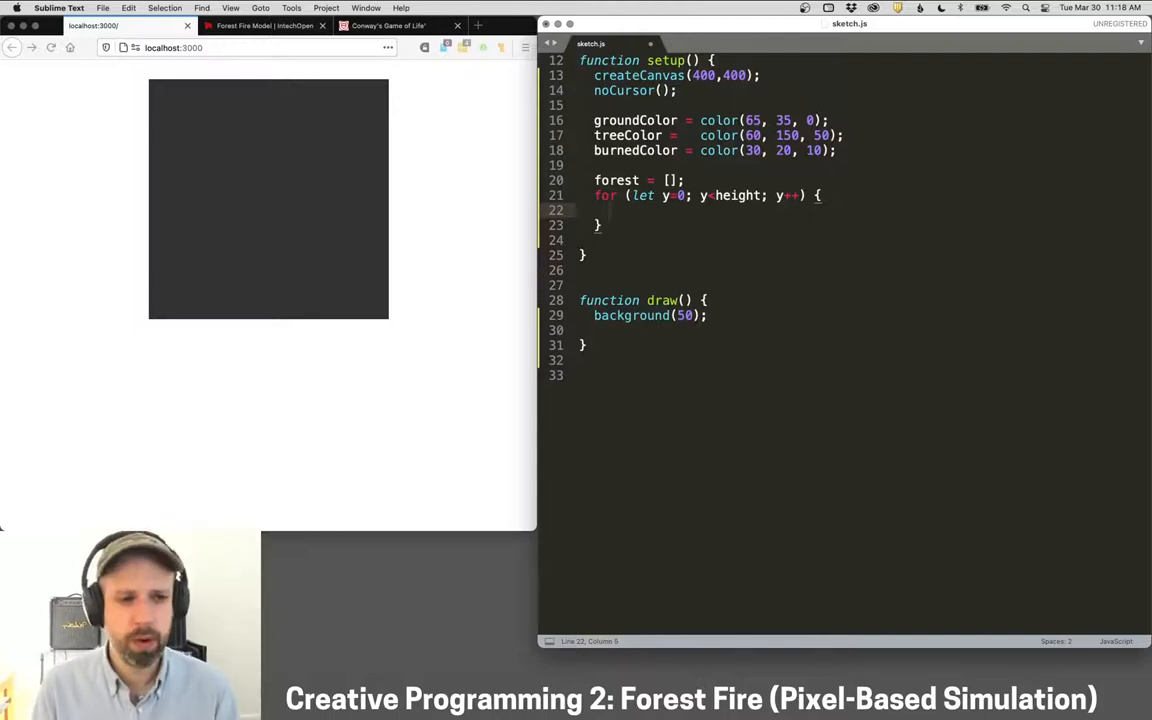
pyautogui.write('for (let x=0; x<width; x++) {')
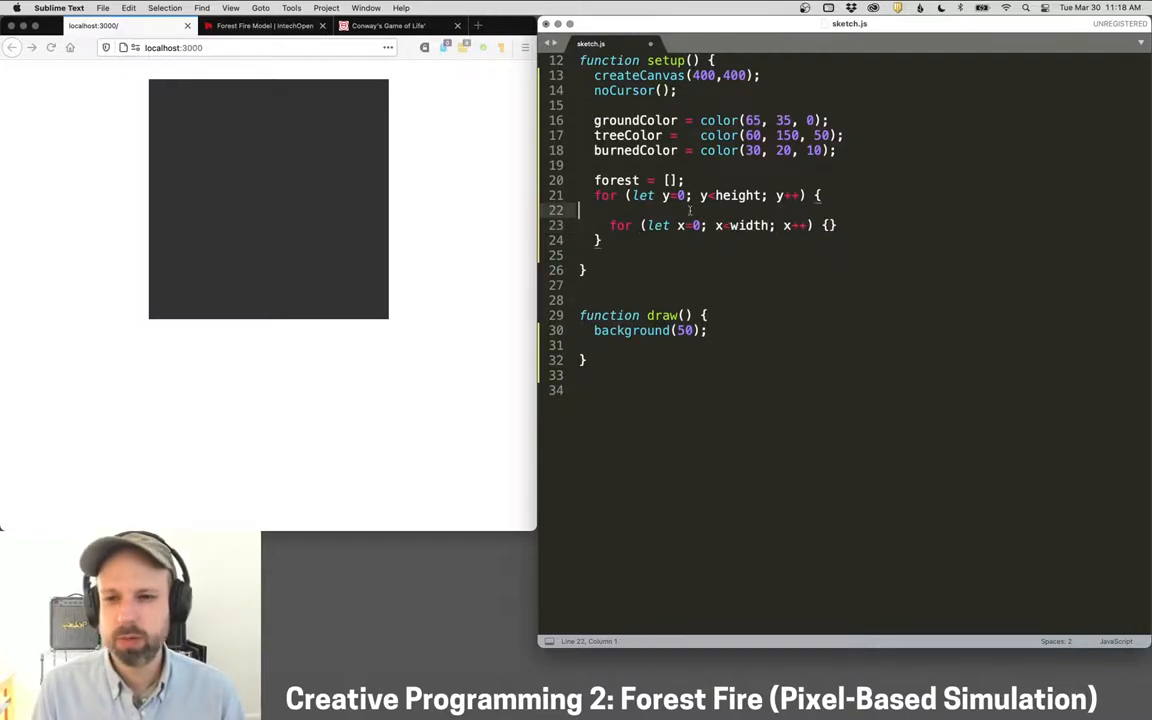
pyautogui.press('enter')
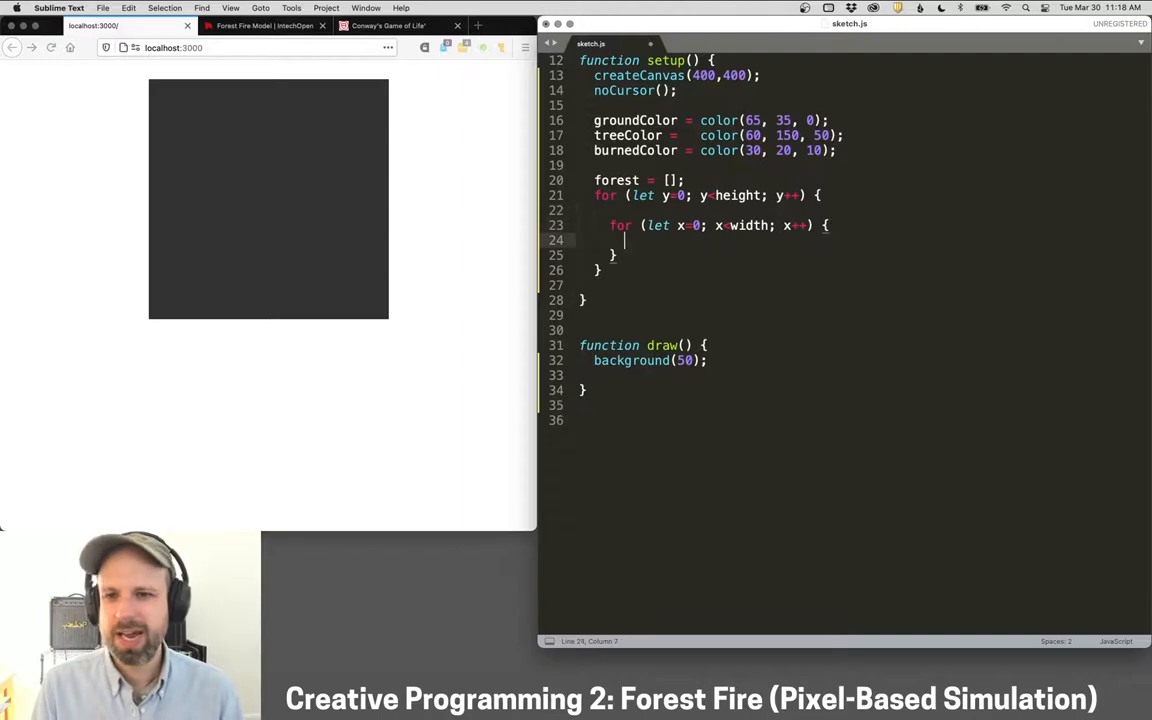
# Set each cell to tree when random(100) < treeDensity, otherwise ground, then pick the row-setup spot.
pyautogui.write('if (random(100) < treeDensity')
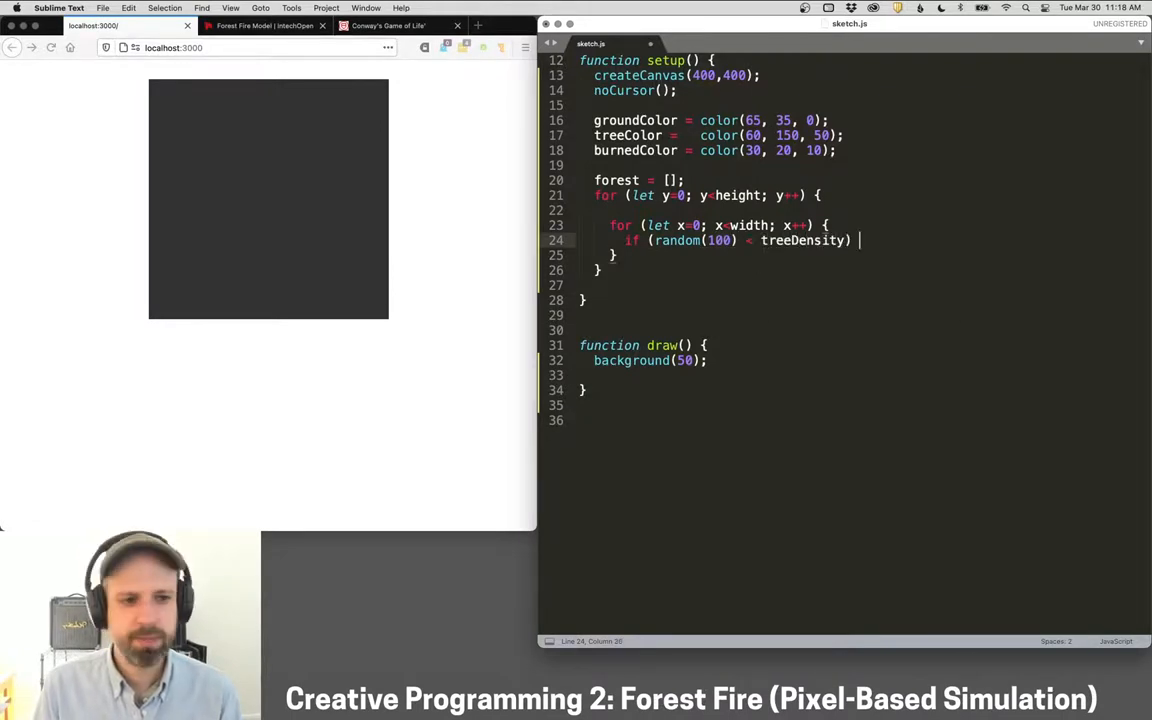
pyautogui.write('forest [')
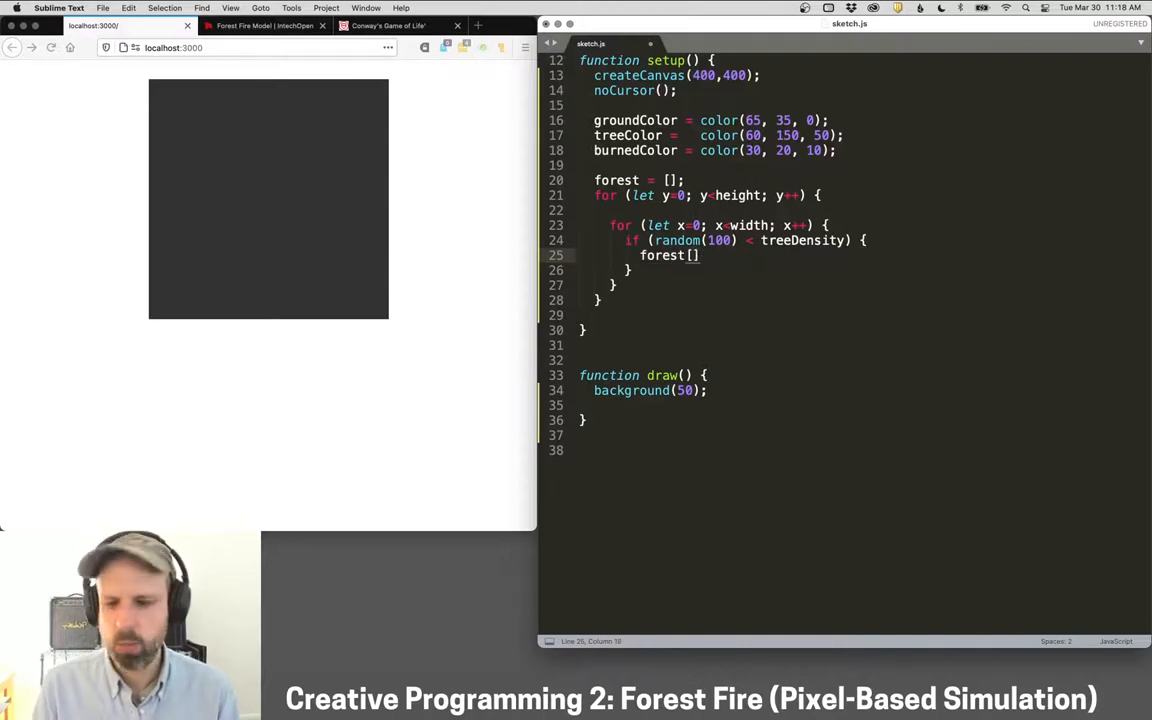
pyautogui.write('[y][x] =')
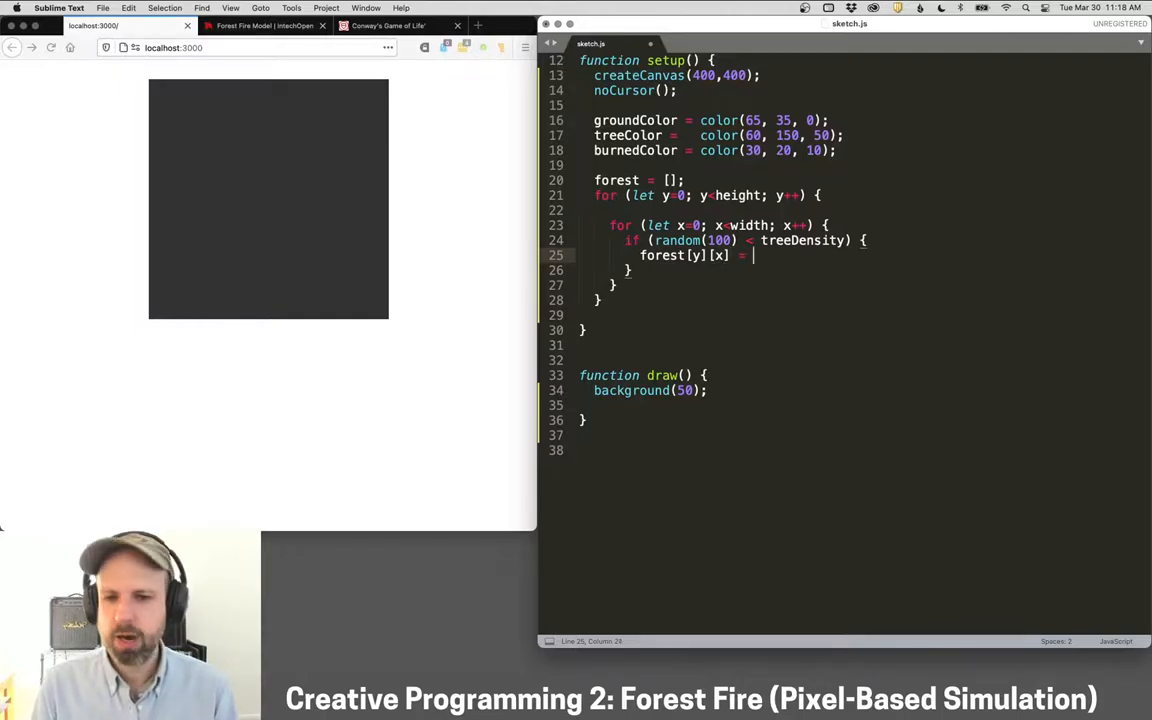
pyautogui.write('tree;')
pyautogui.write('else {')
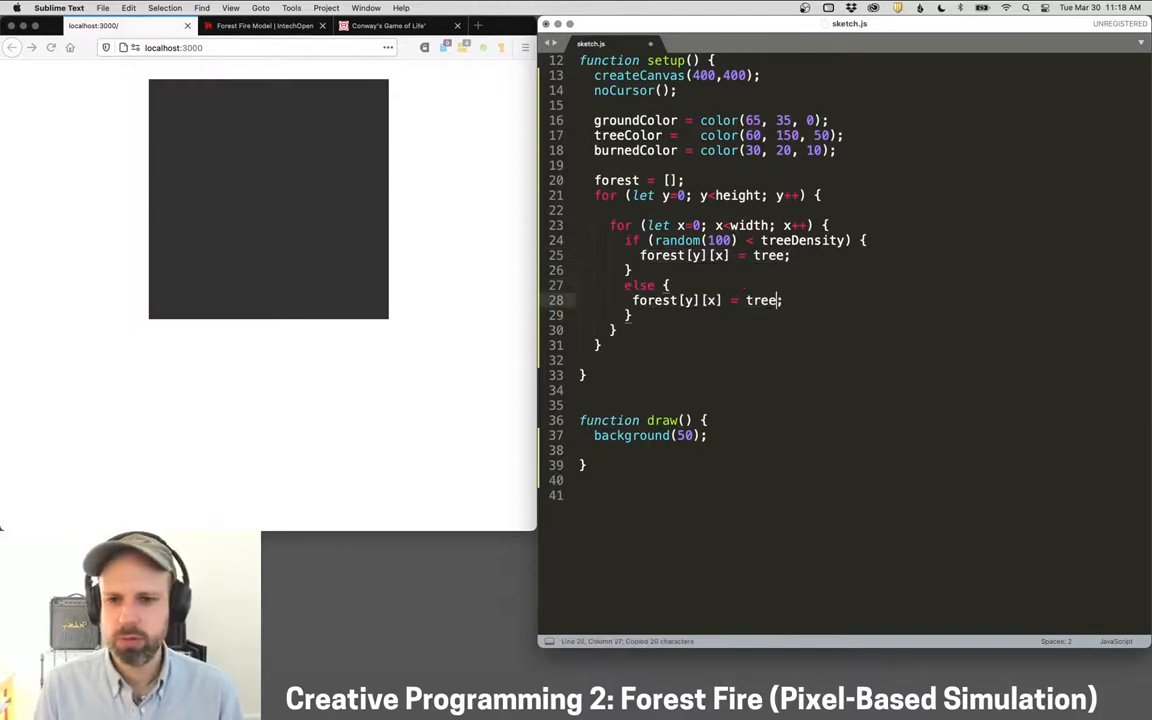
pyautogui.write('ground')
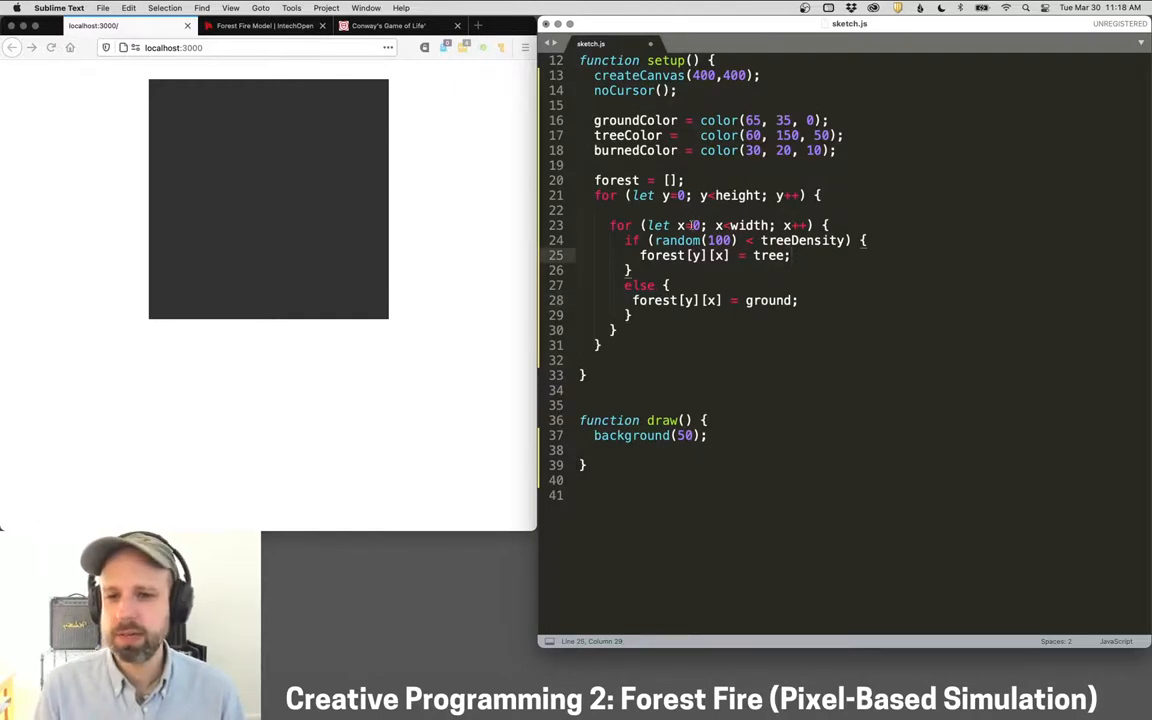
pyautogui.doubleClick(696, 256)
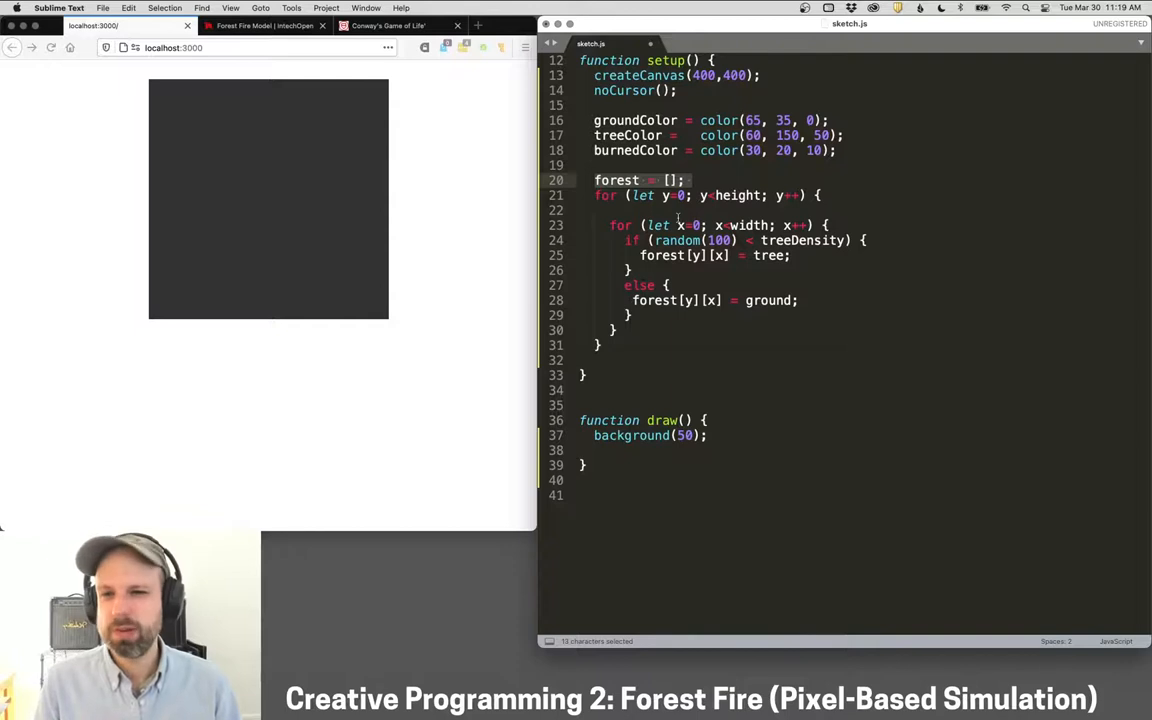
pyautogui.click(678, 210)
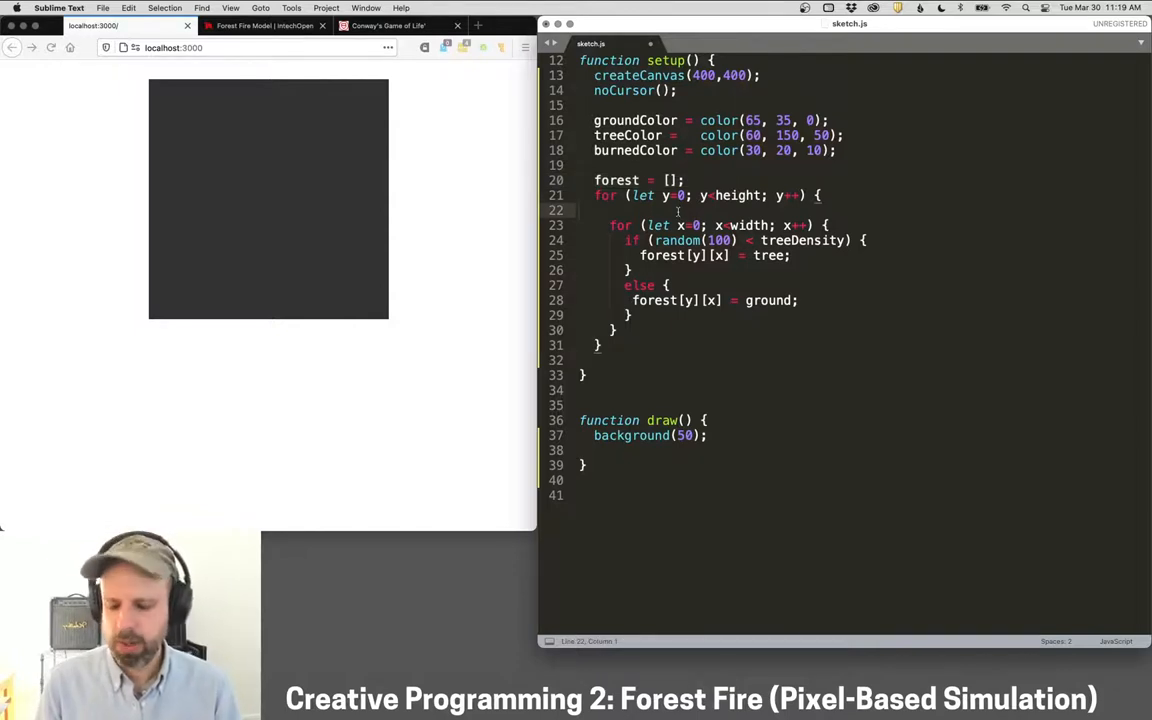
# Add forest[y] = []; inside the y loop before the inner x loop.
pyautogui.write('forest[y] = [];')
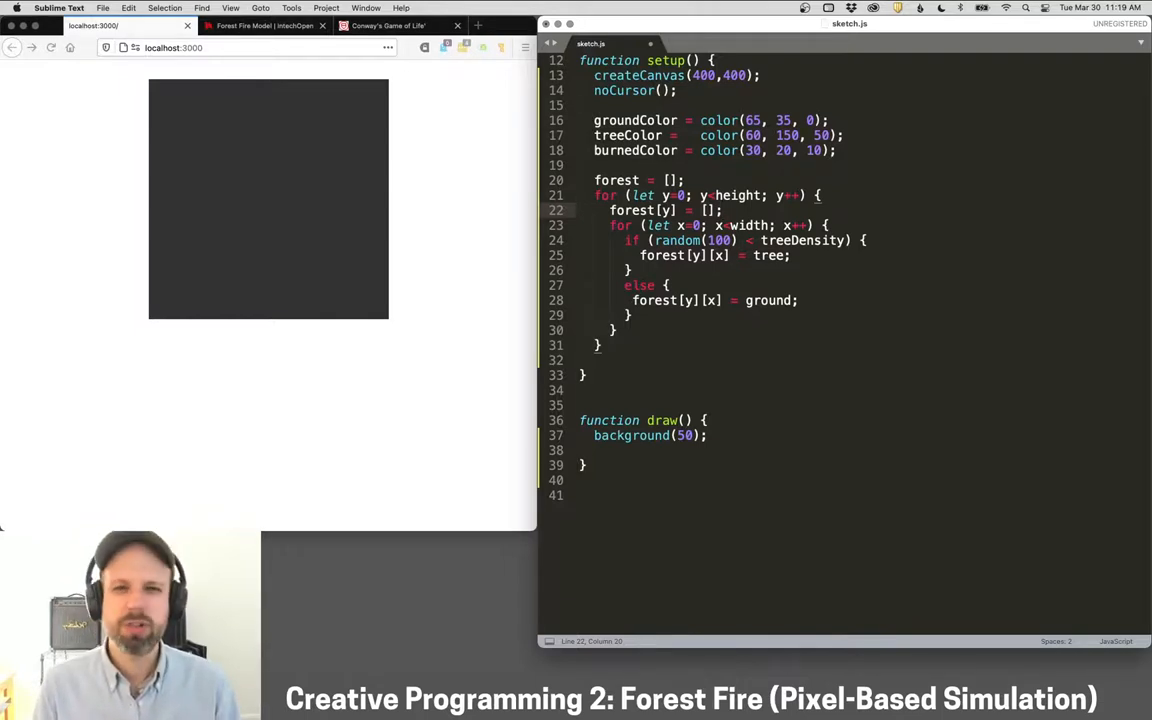
pyautogui.scroll(3)
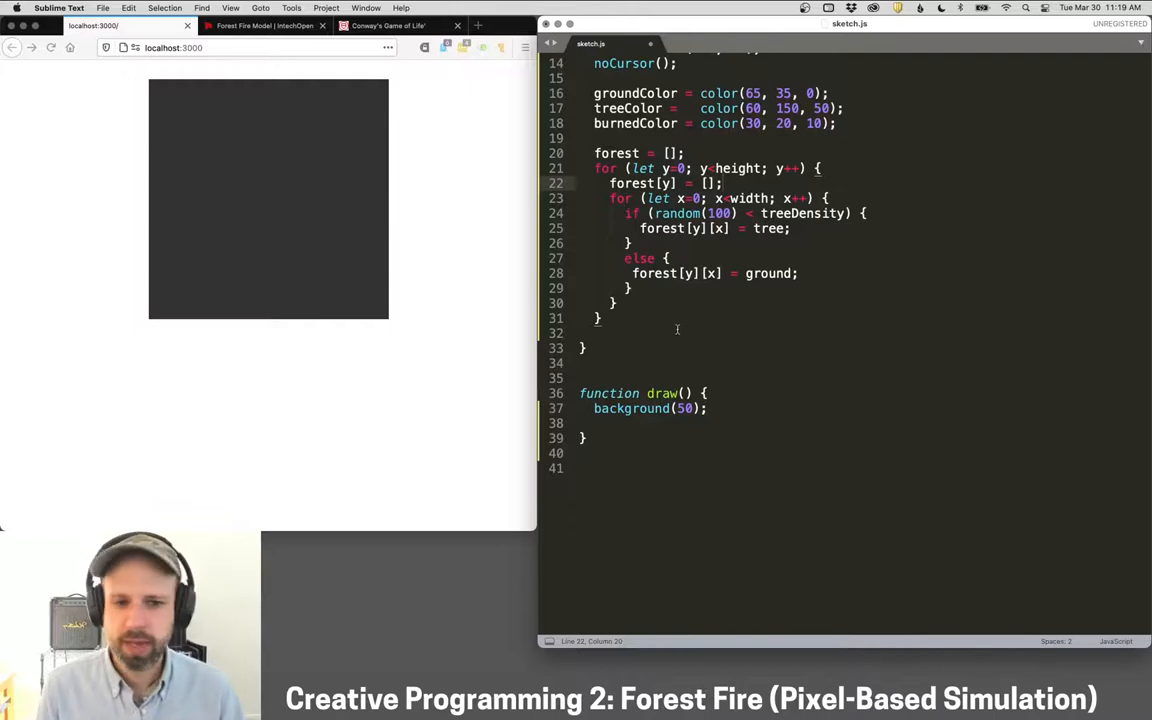
pyautogui.scroll(3)
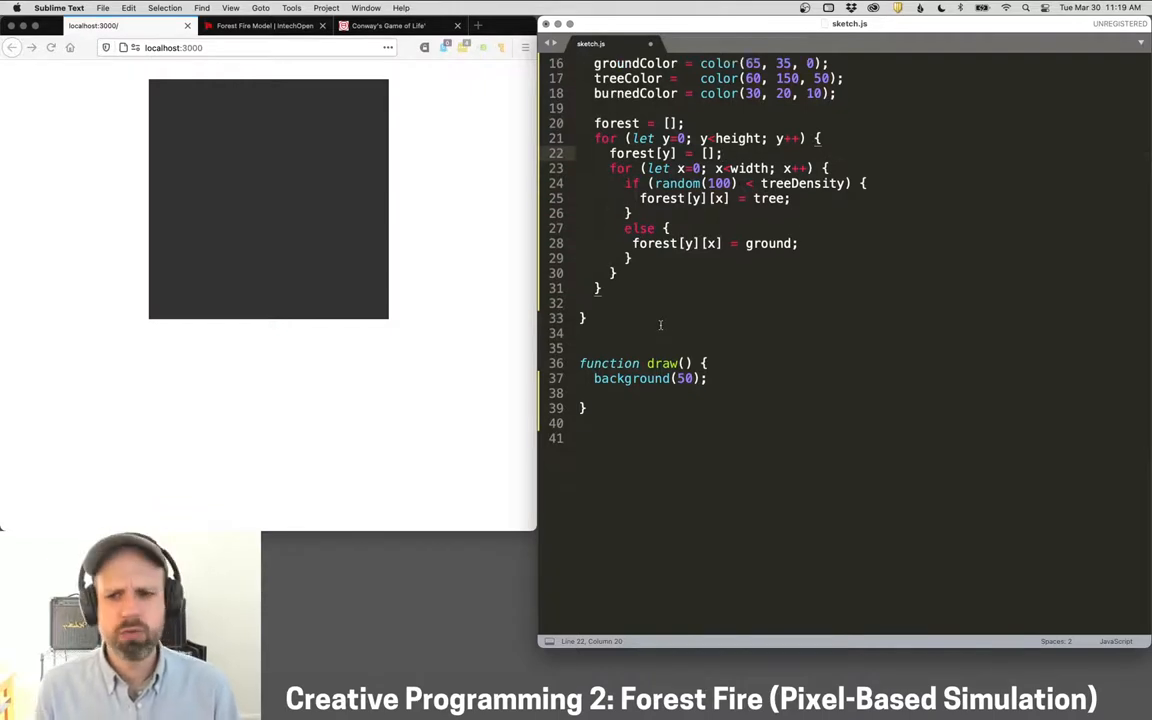
pyautogui.scroll(-3)
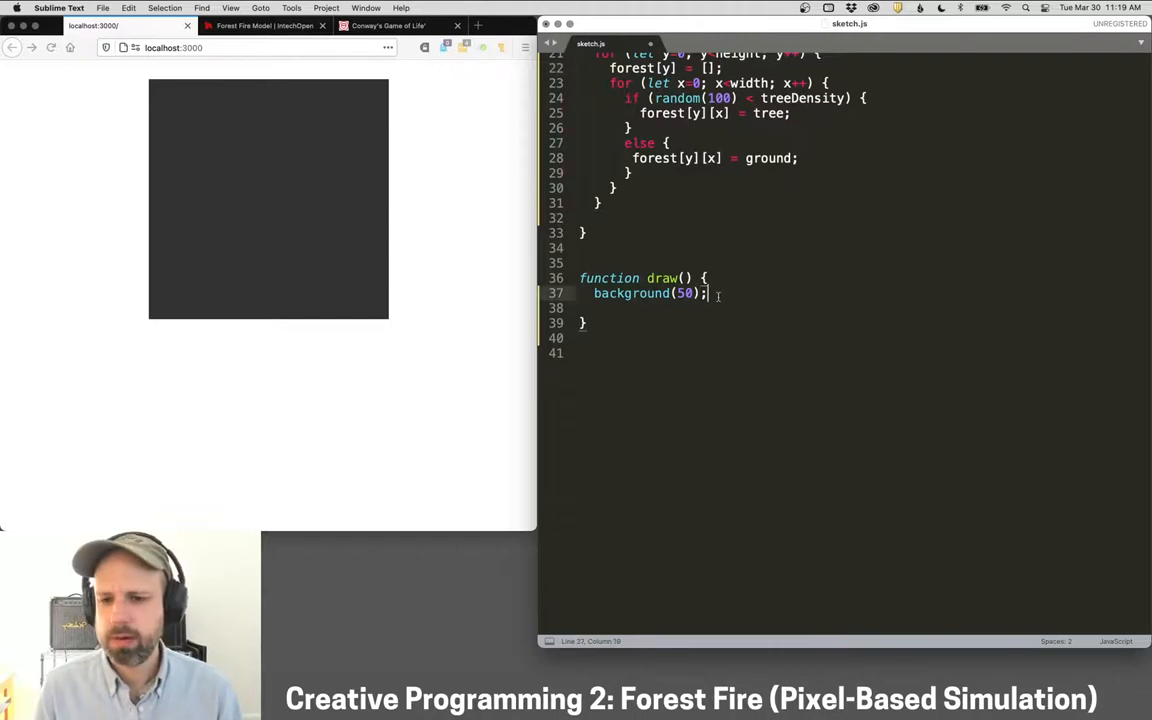
# Write loadPixels() and updatePixels() in draw() with nested y < height, x < width loops between them.
pyautogui.write('loadPixels();')
pyautogui.write('up')
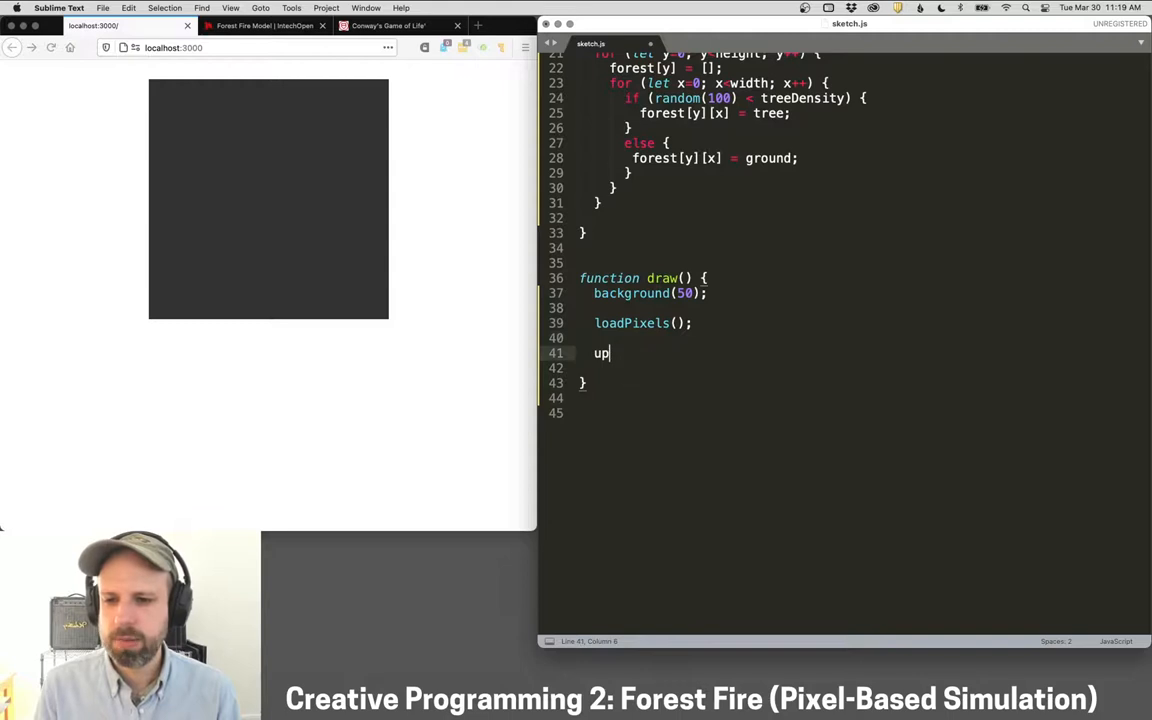
pyautogui.write('datePixels();')
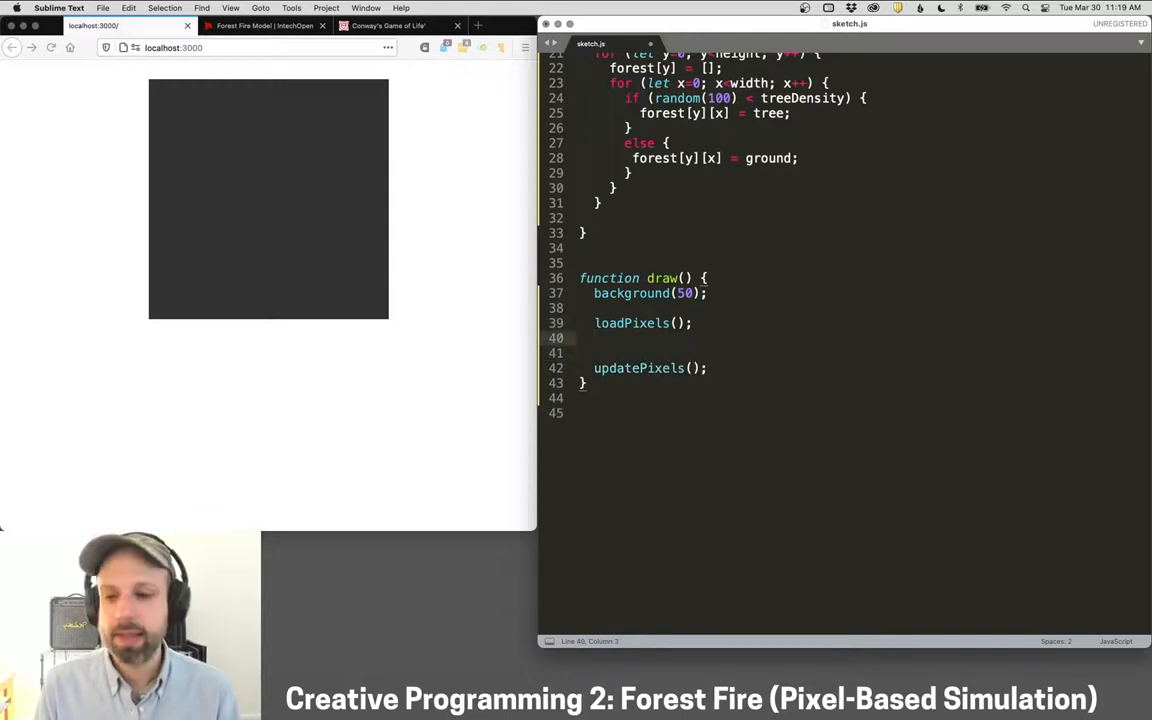
pyautogui.write('for ()')
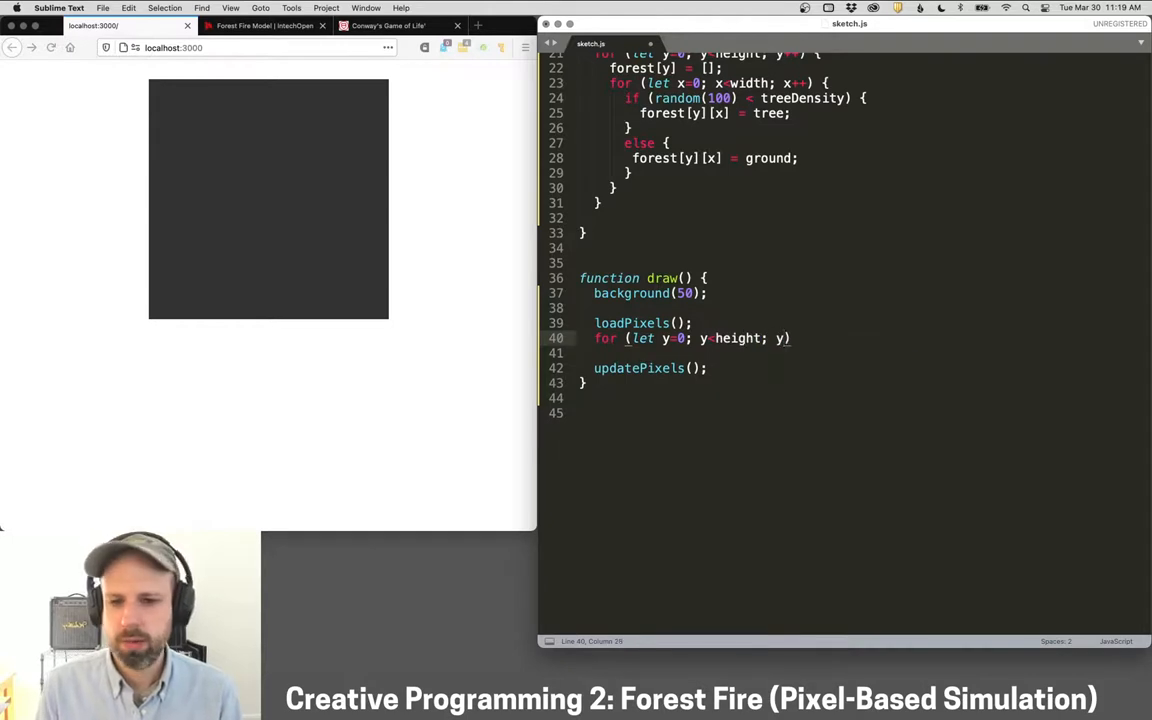
pyautogui.write('for (le')
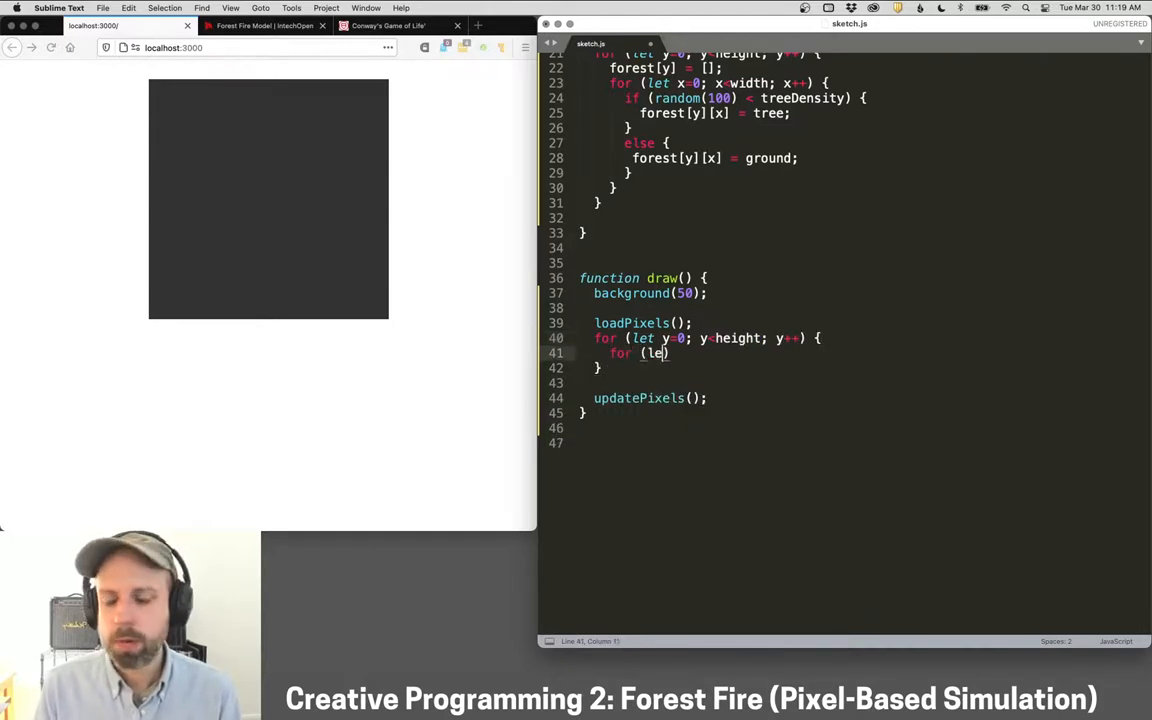
pyautogui.write('x=0; x<width;')
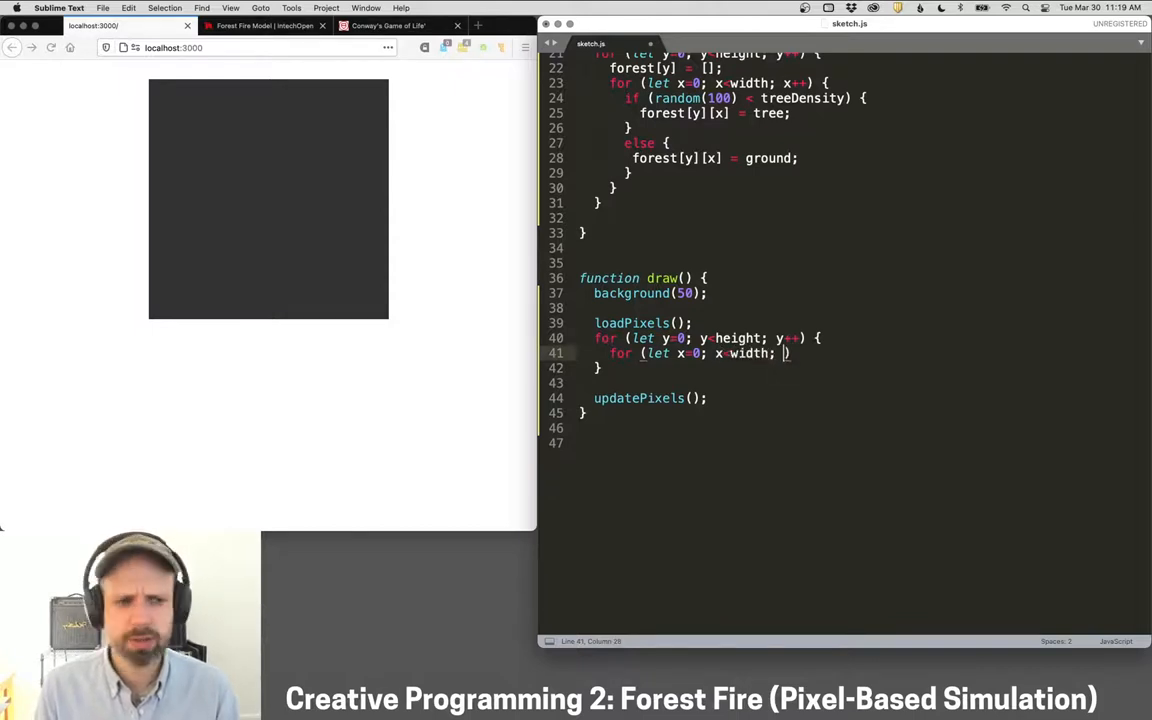
pyautogui.write('x++) {')
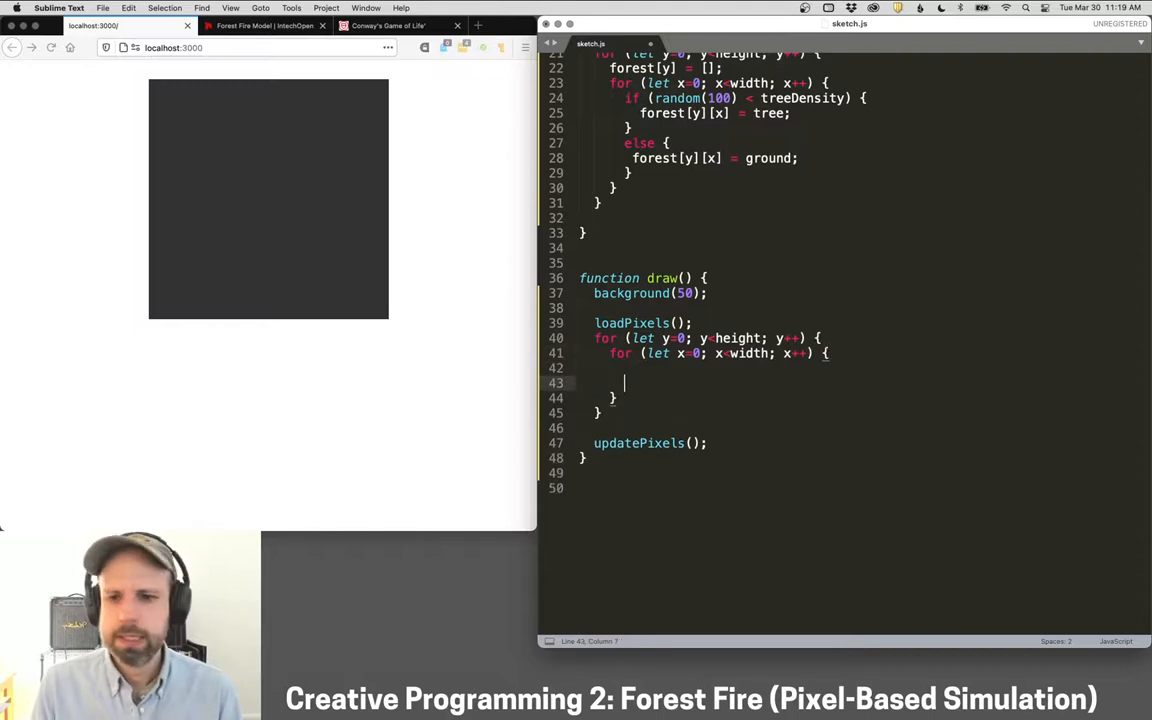
# Read value = forest[y][x] and set the pixel to groundColor or treeColor by state.
pyautogui.scroll(-3)
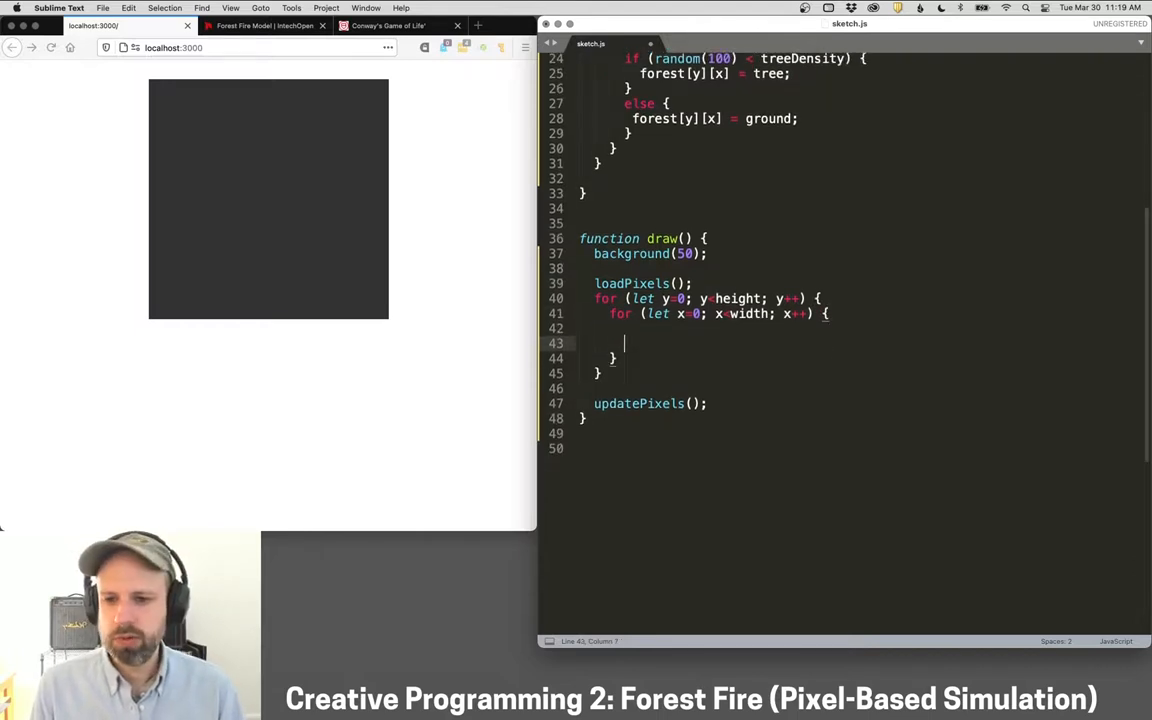
pyautogui.write('let value =')
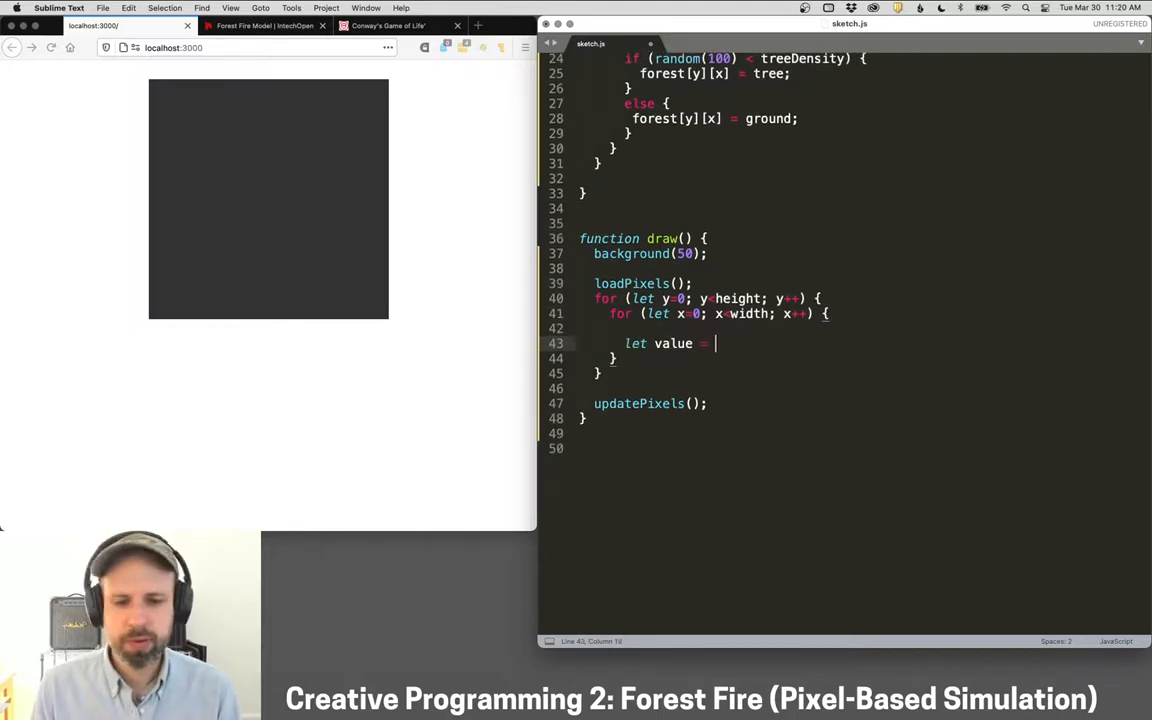
pyautogui.write('forest[y][]')
pyautogui.write('if (value === groun)')
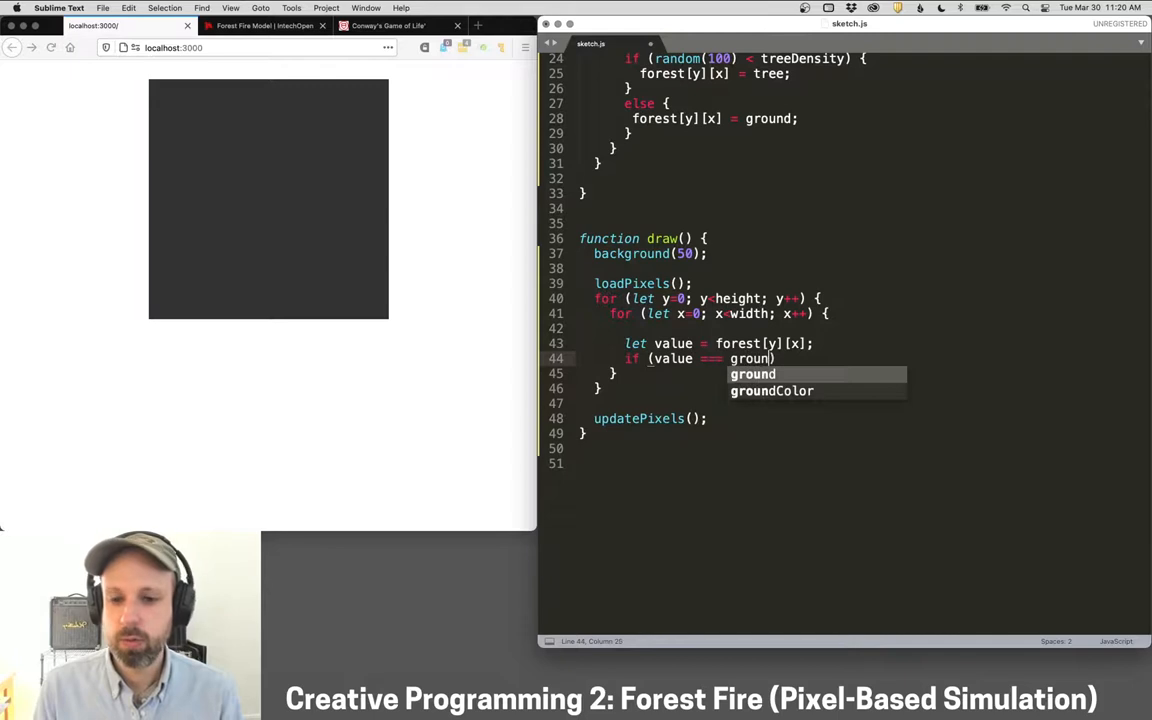
pyautogui.scroll(3)
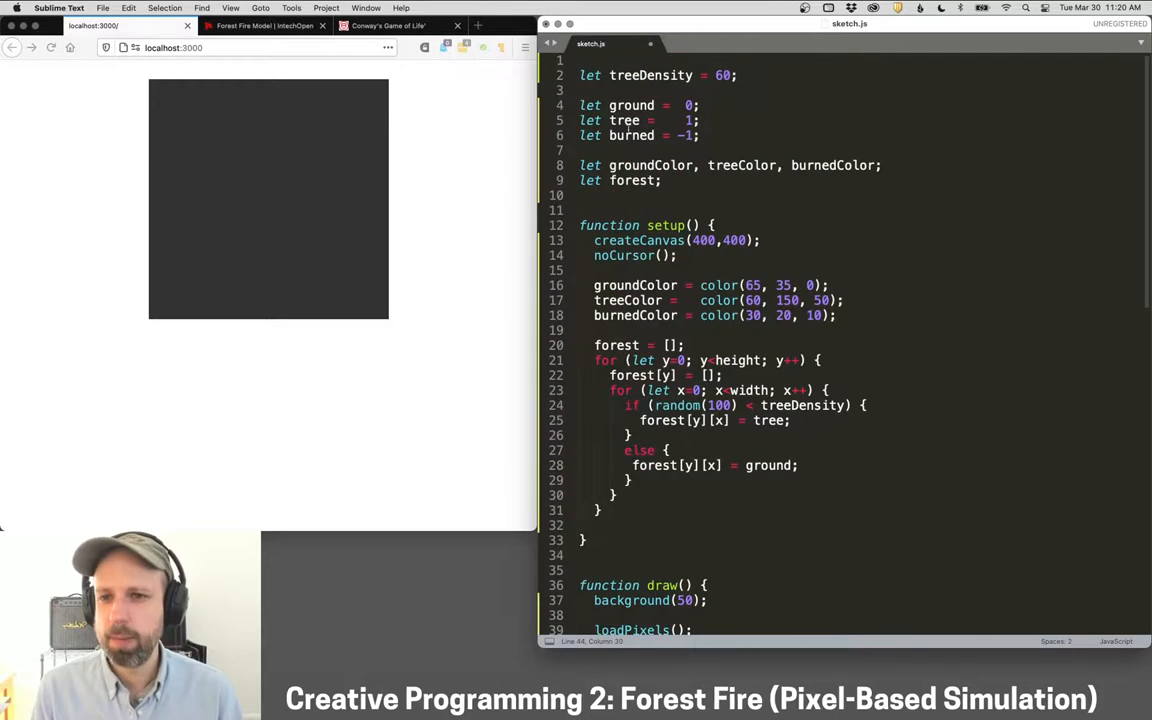
pyautogui.scroll(-3)
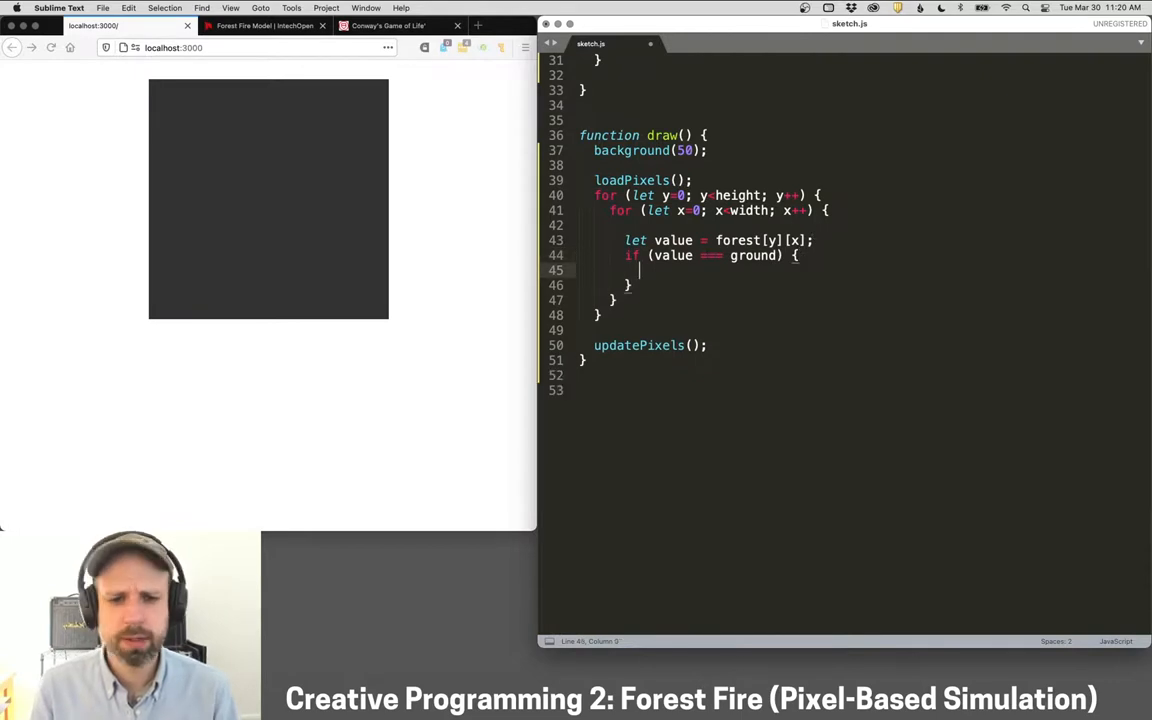
pyautogui.write('set(x, y, groundColor);')
pyautogui.write('else if (value')
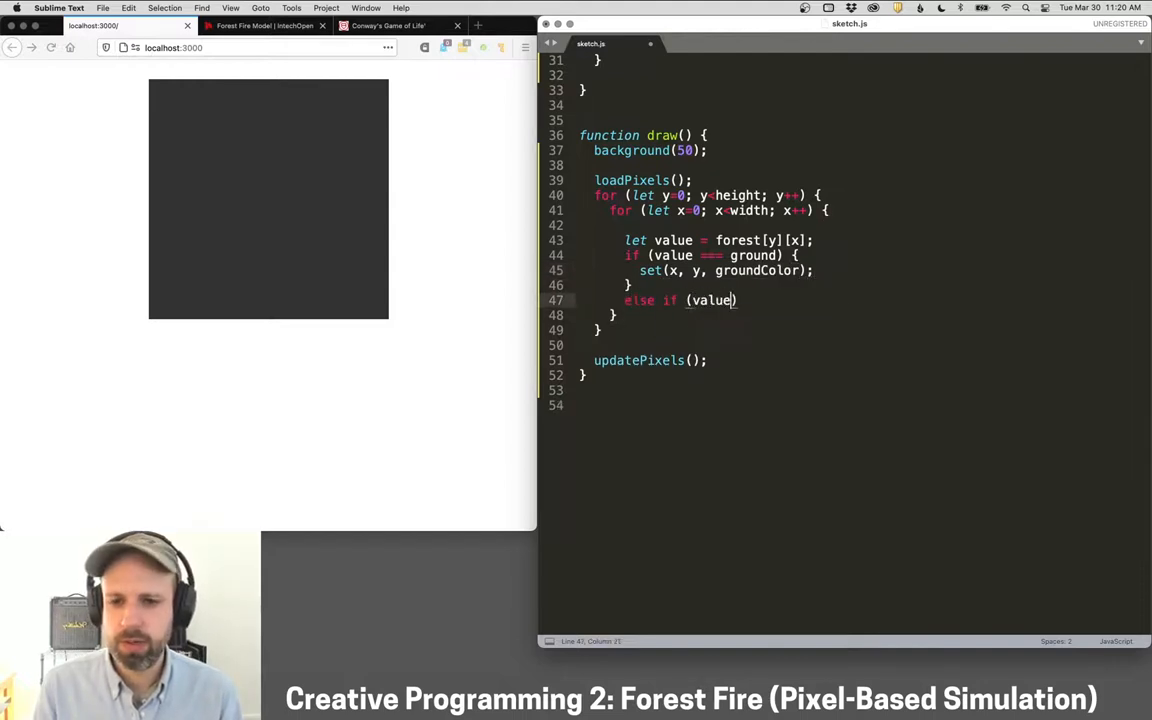
pyautogui.write('=== tree')
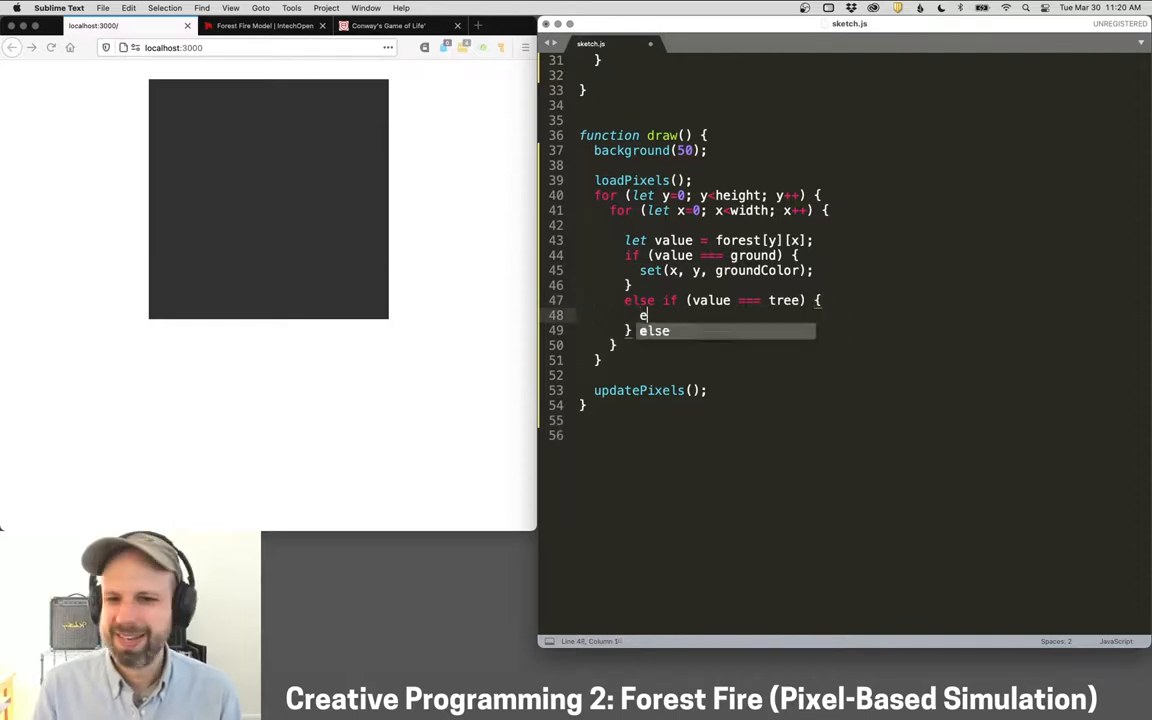
pyautogui.write('set(x, y, treeColor);')
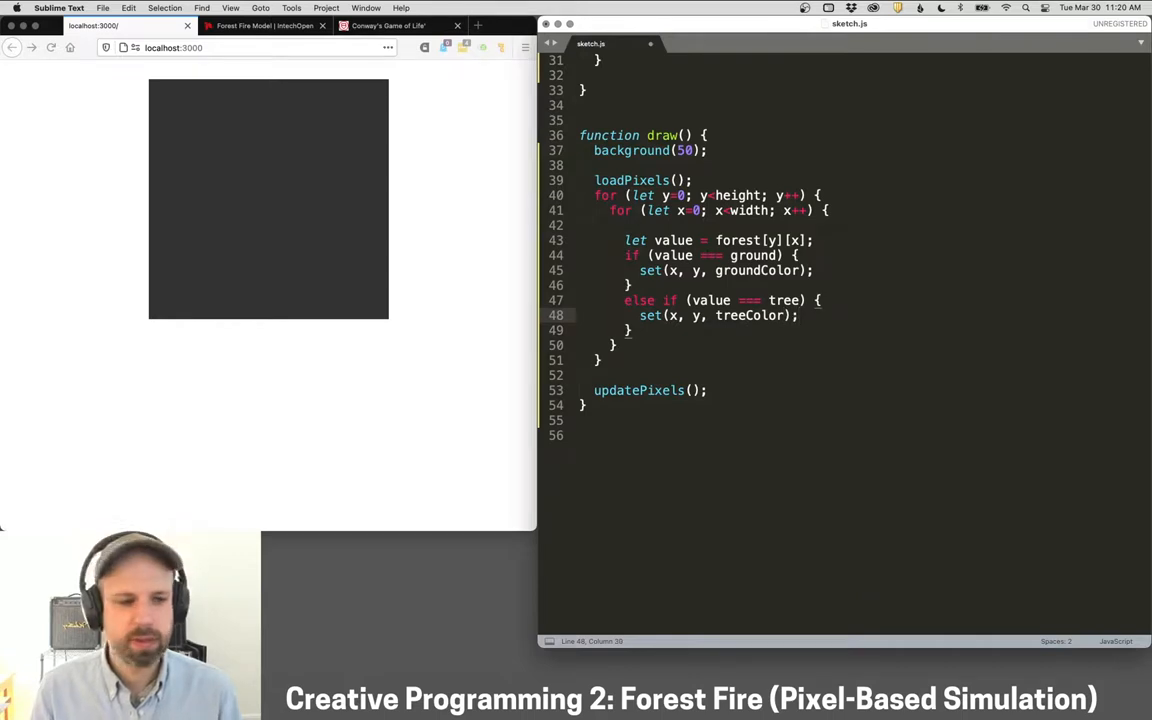
# Add an else if (value === burned) branch calling set(x, y, burnedColor).
pyautogui.write('else if')
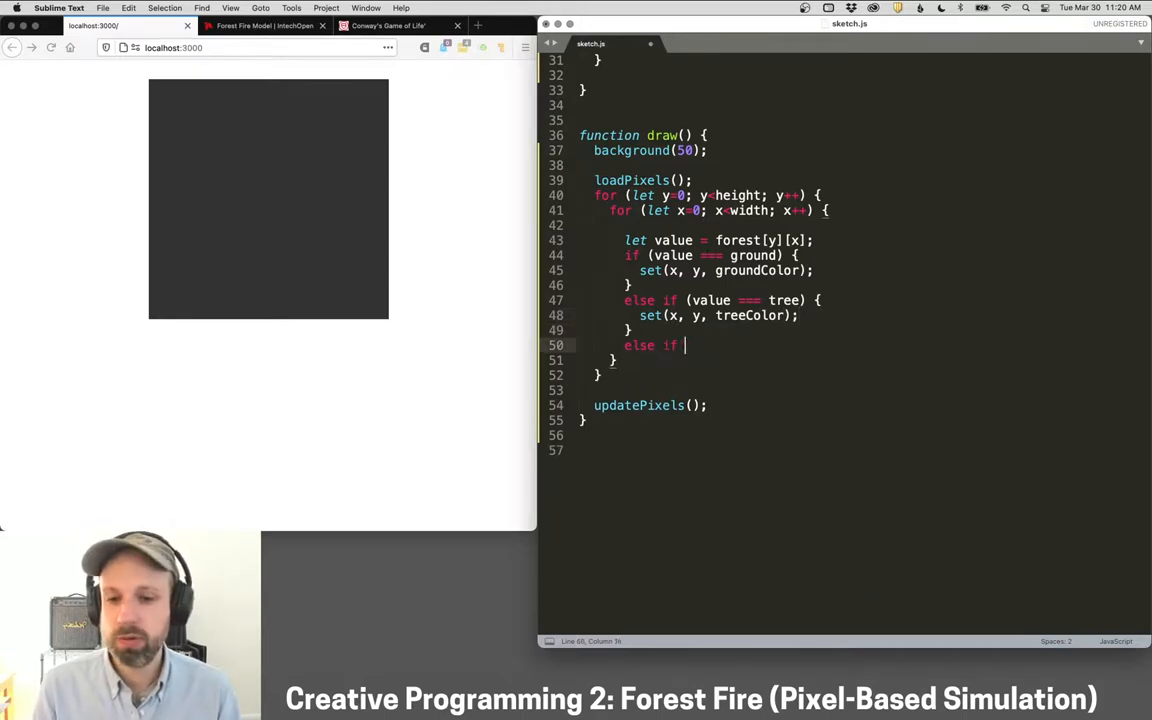
pyautogui.write('(value ===')
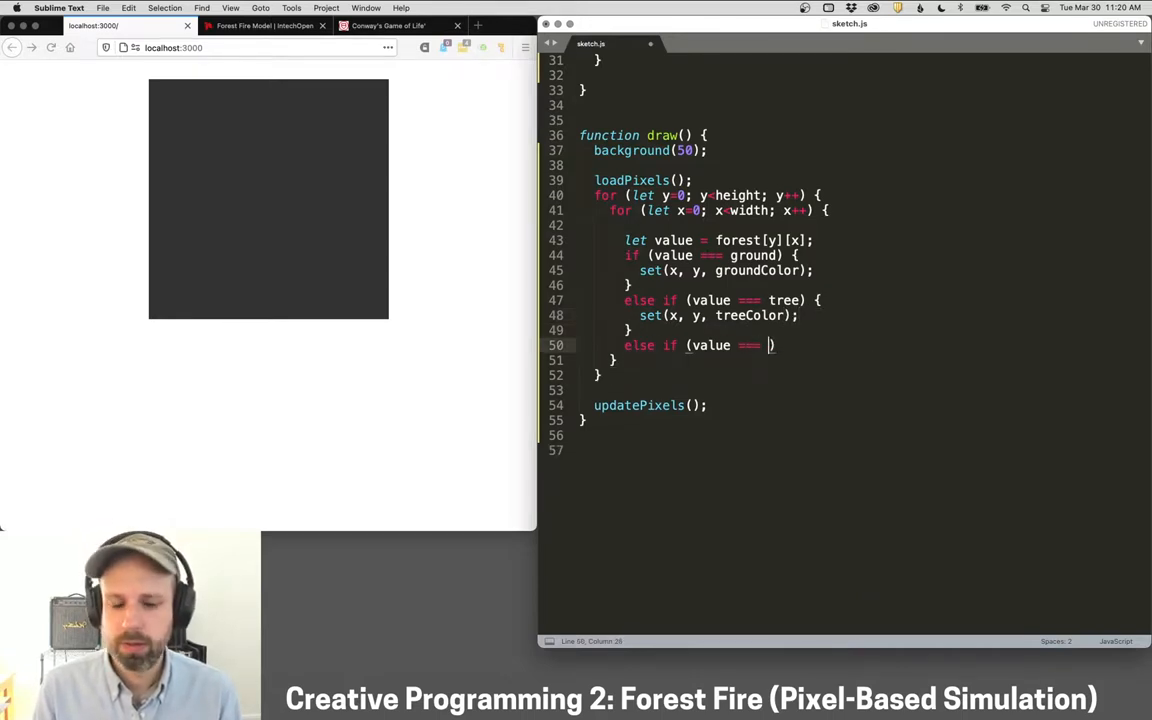
pyautogui.write('burned) {')
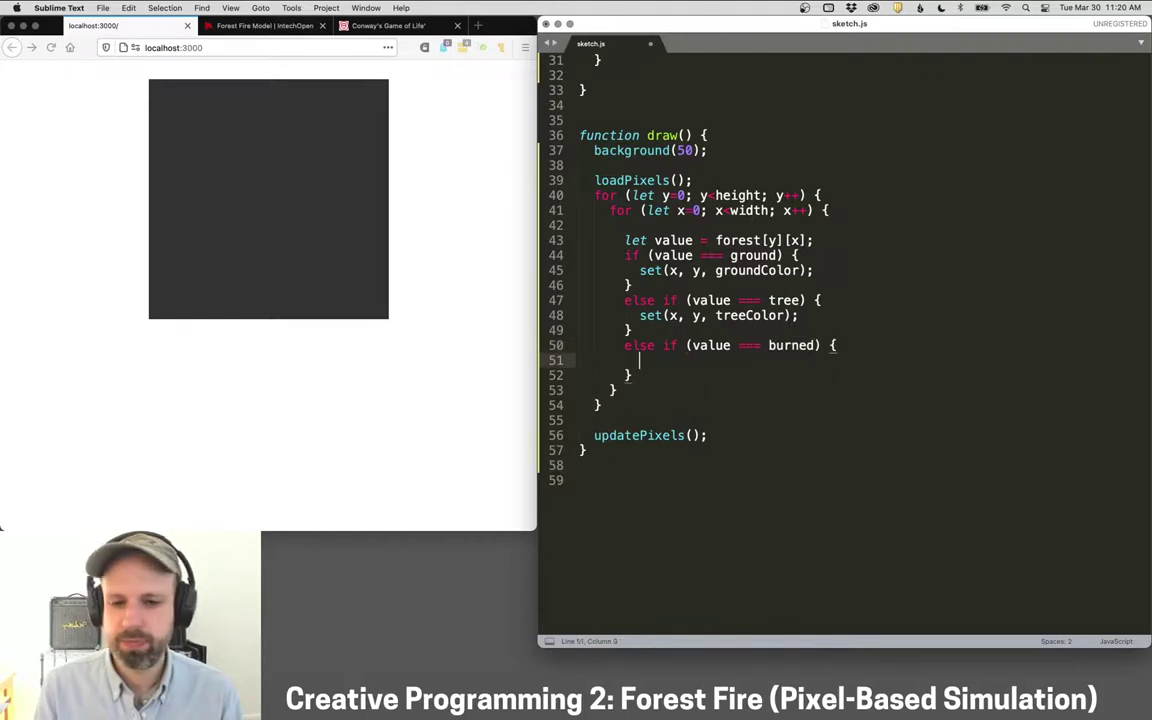
pyautogui.write('set(x, y, burnedColor);')
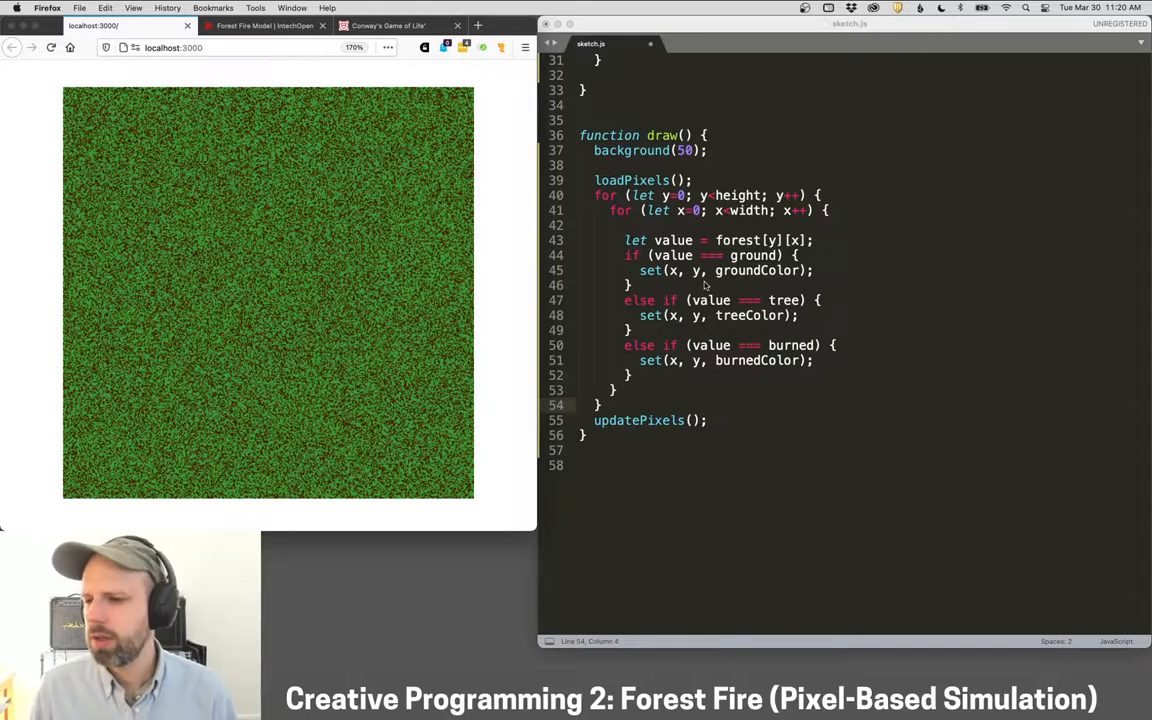
pyautogui.scroll(3)
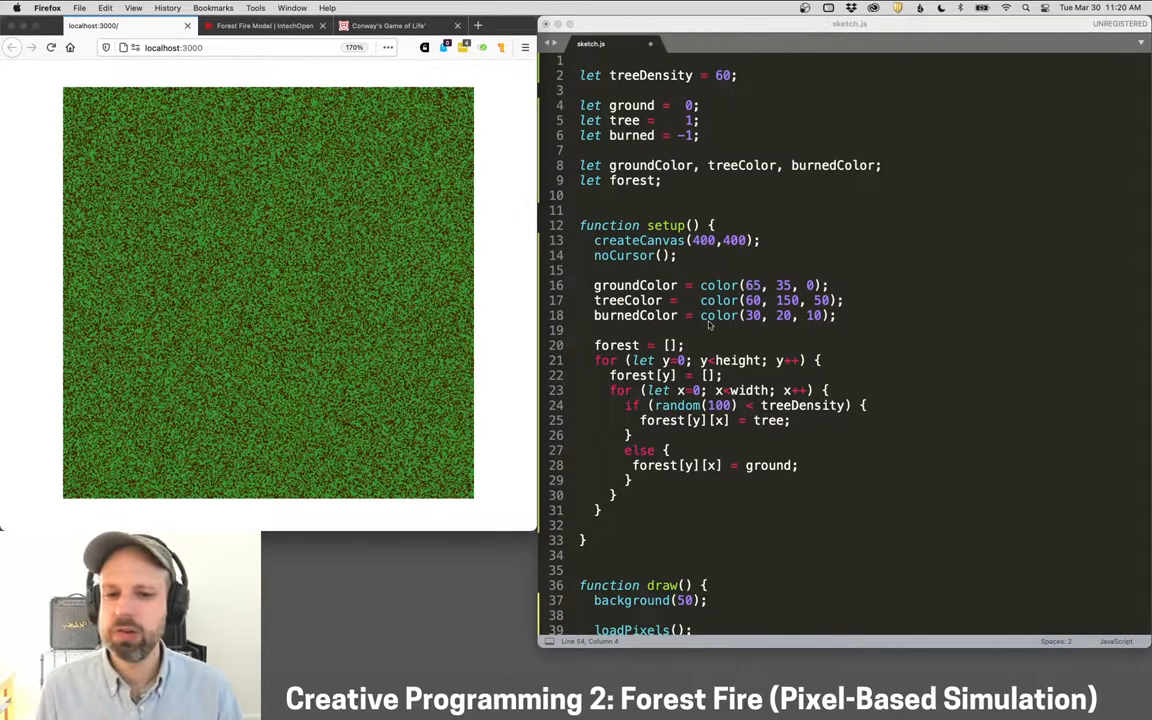
pyautogui.scroll(-3)
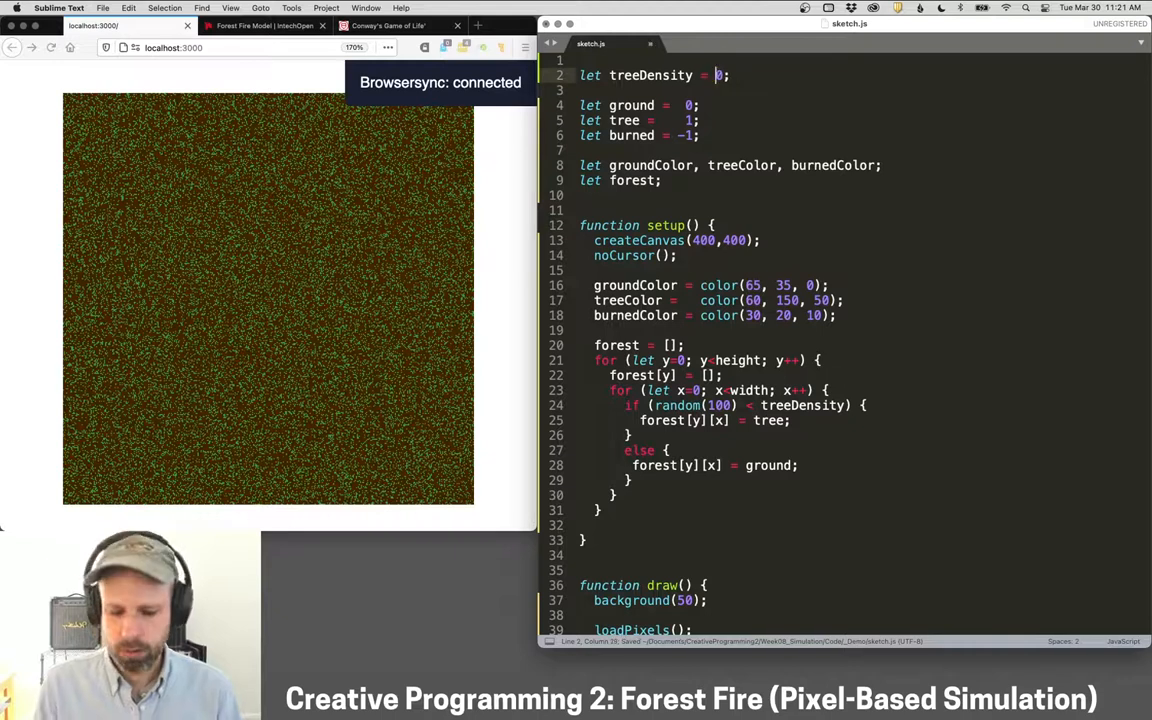
pyautogui.write('80')
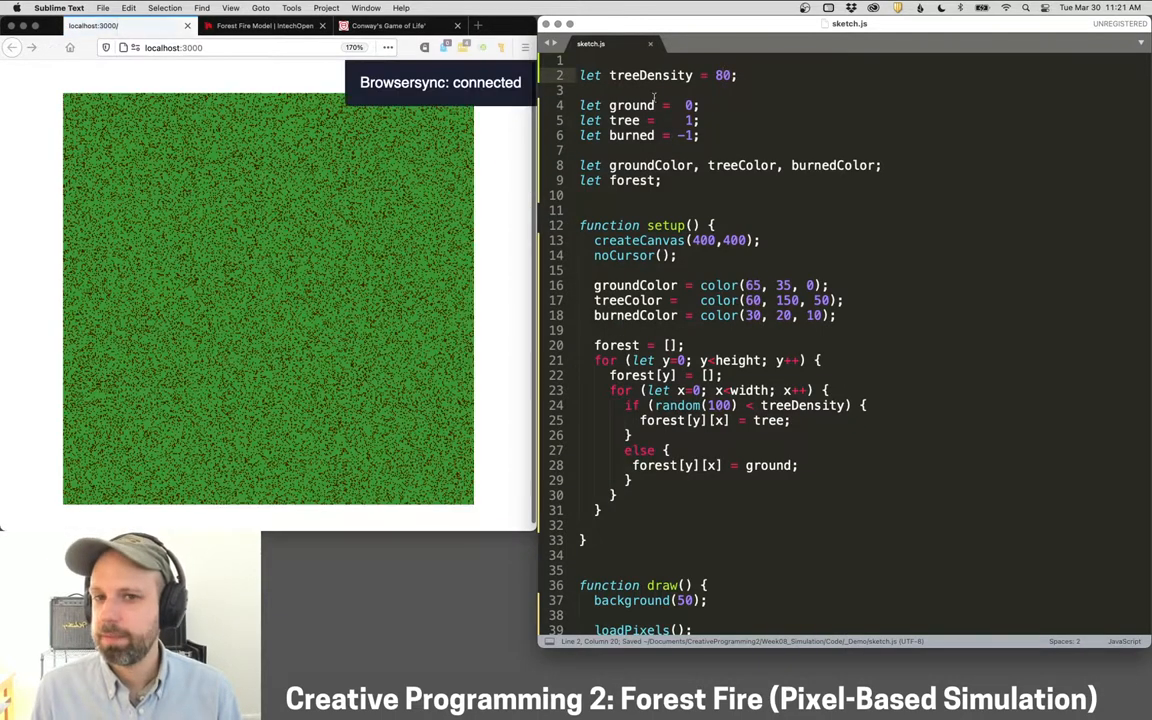
pyautogui.write('60')
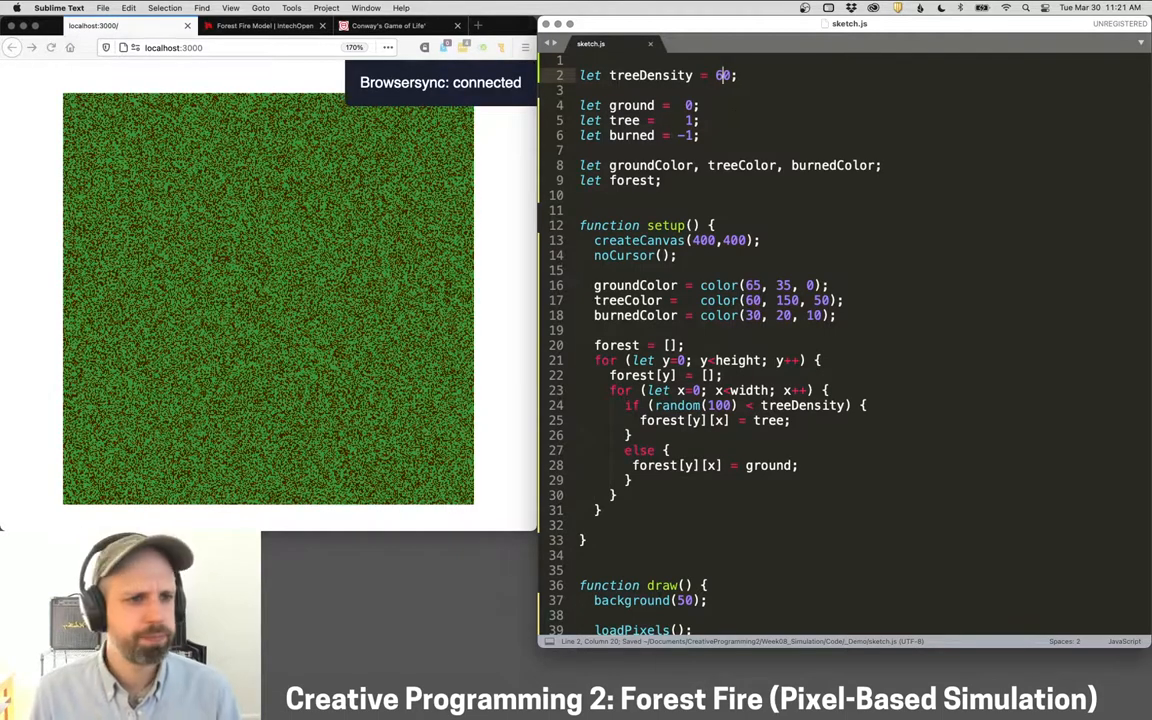
pyautogui.scroll(-3)
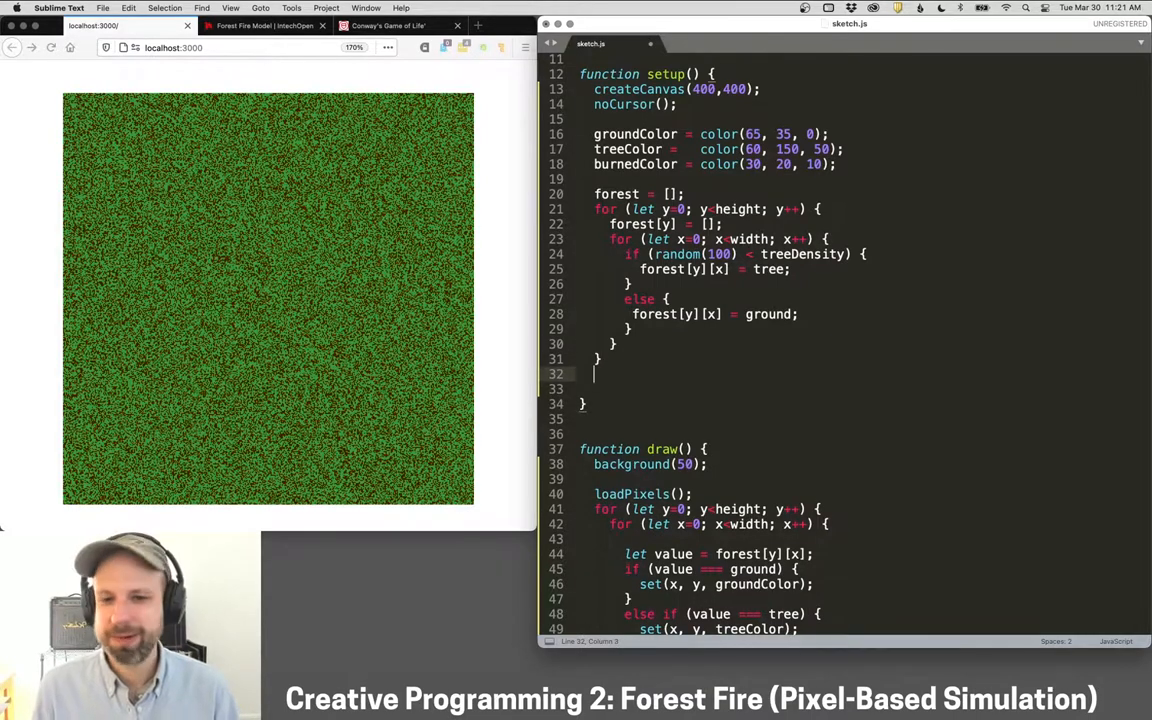
# End setup() with x = int(width/2), y = int(height/2) and forest[y][x] = burned.
pyautogui.scroll(-3)
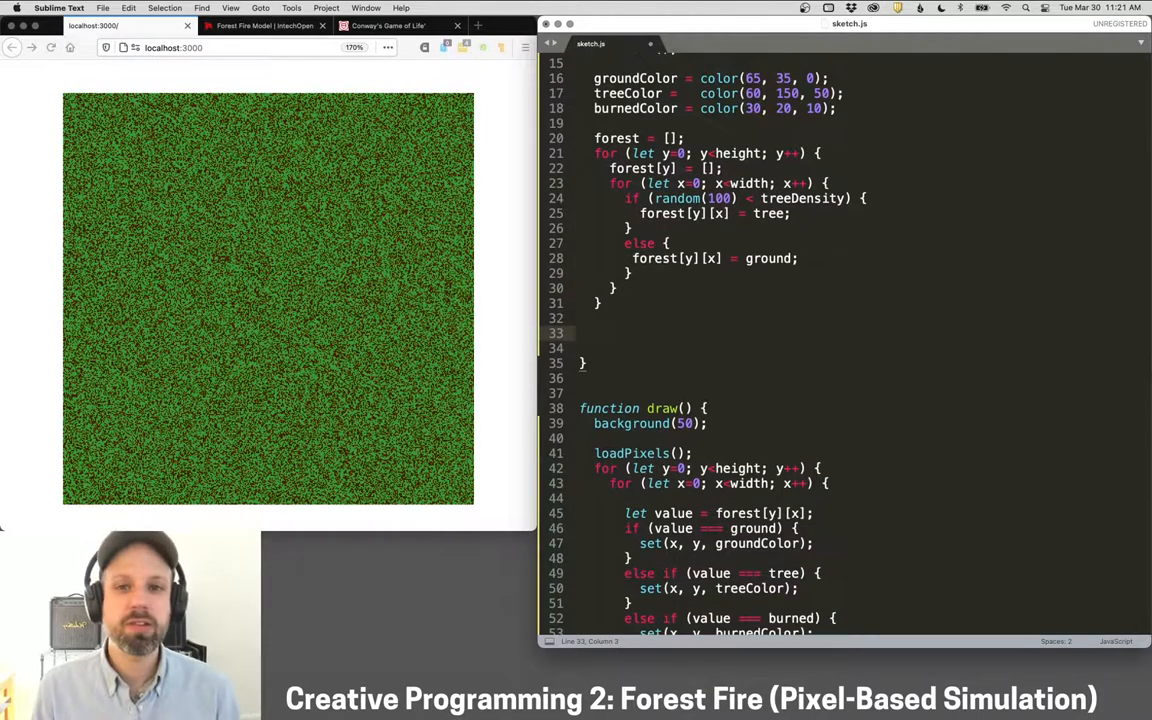
pyautogui.write('let x = width/2;')
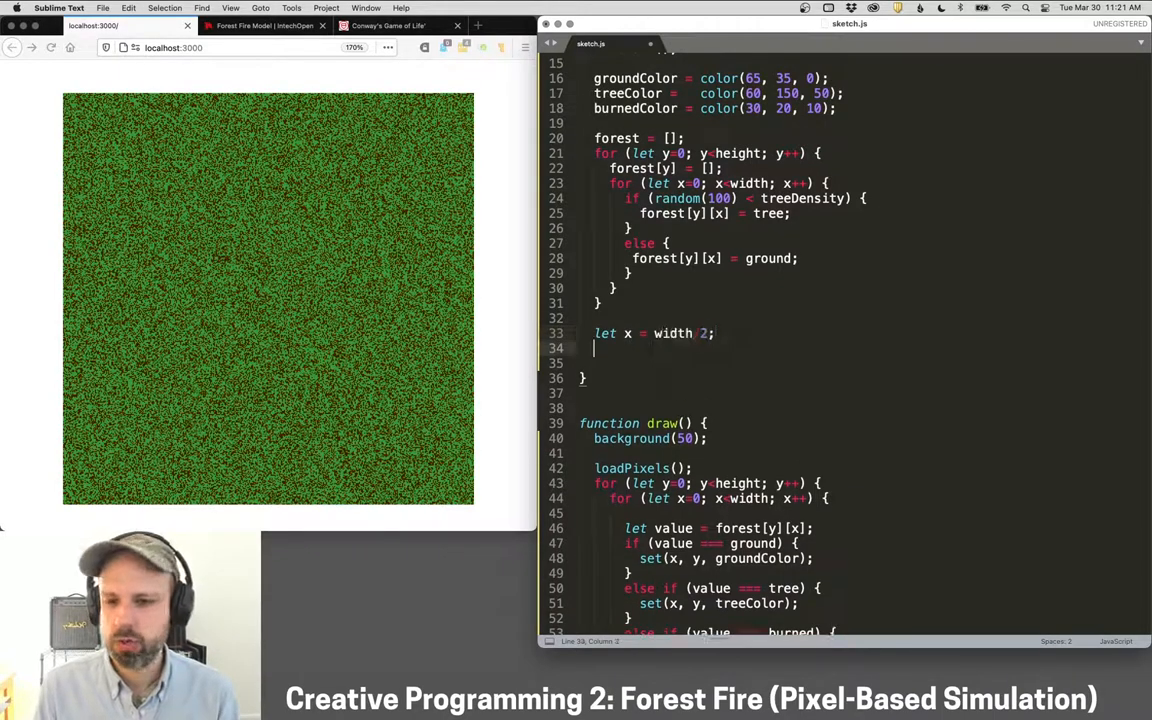
pyautogui.write('let y')
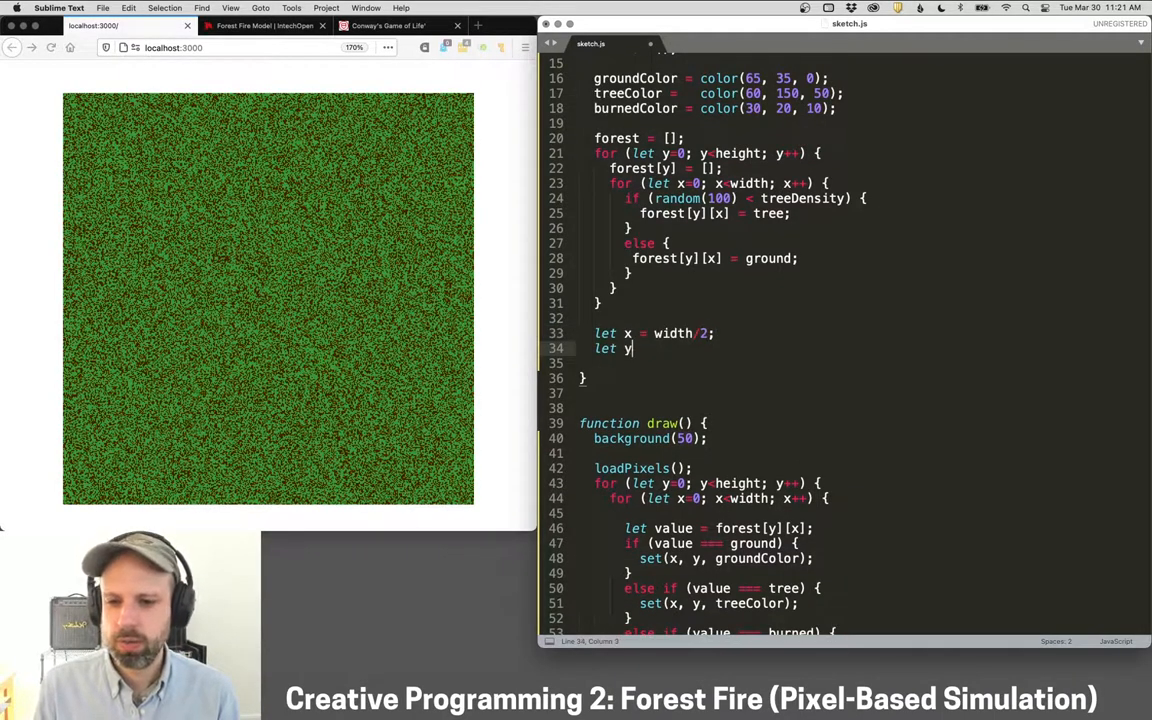
pyautogui.write('= height/2;')
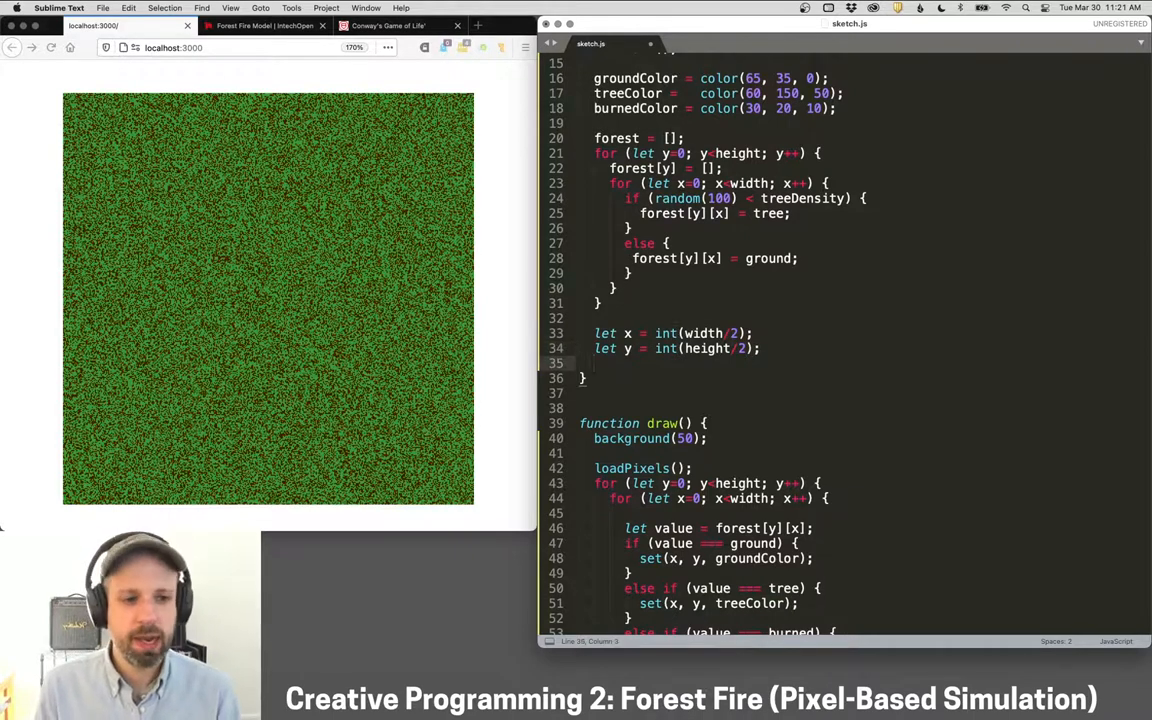
pyautogui.write('forest[]')
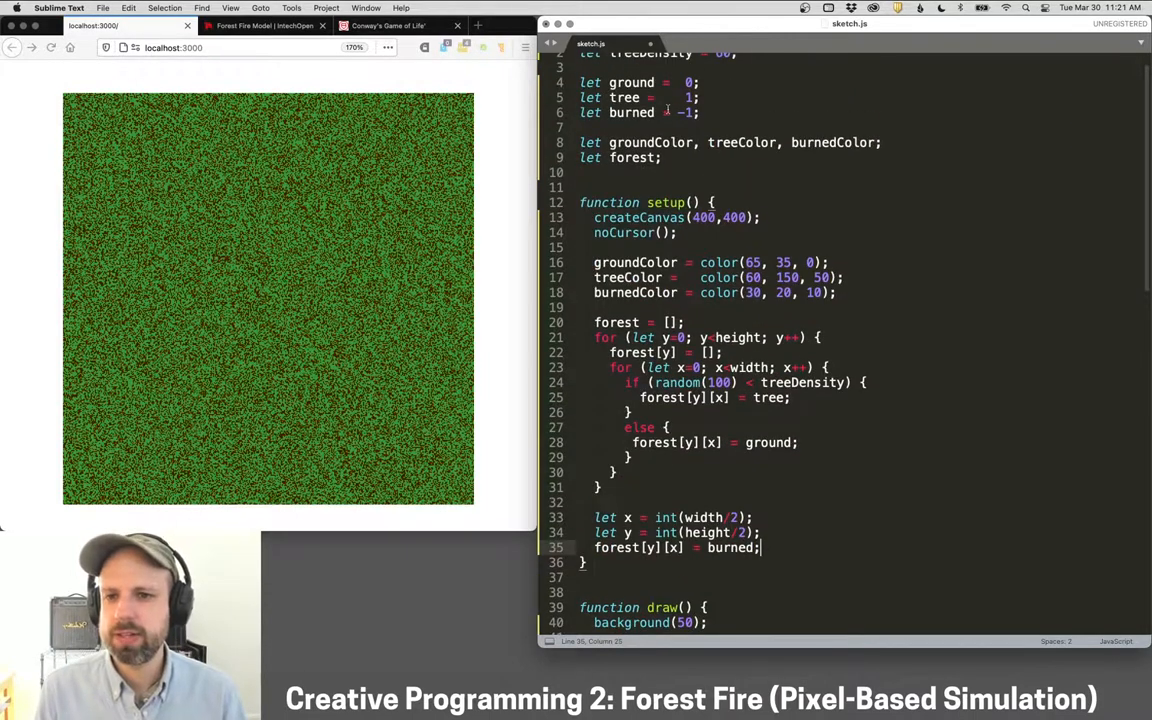
pyautogui.scroll(-3)
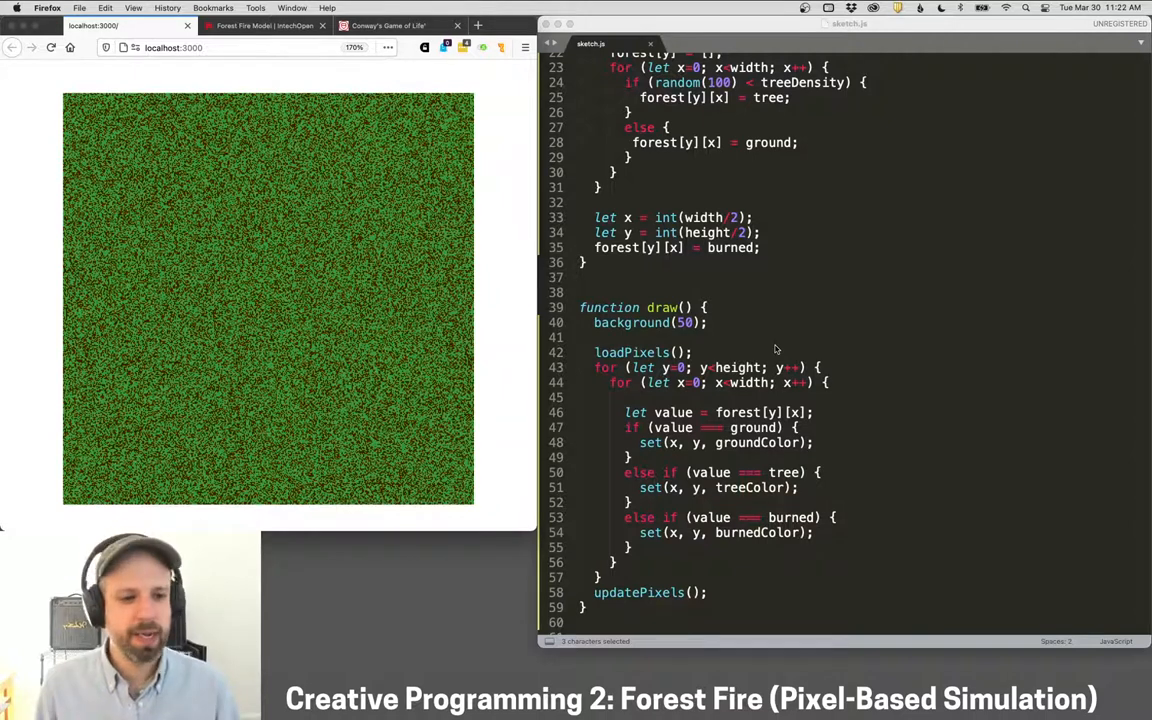
# Call burn(x, y); inside the draw loop and paste the burn() function at the bottom.
pyautogui.scroll(-3)
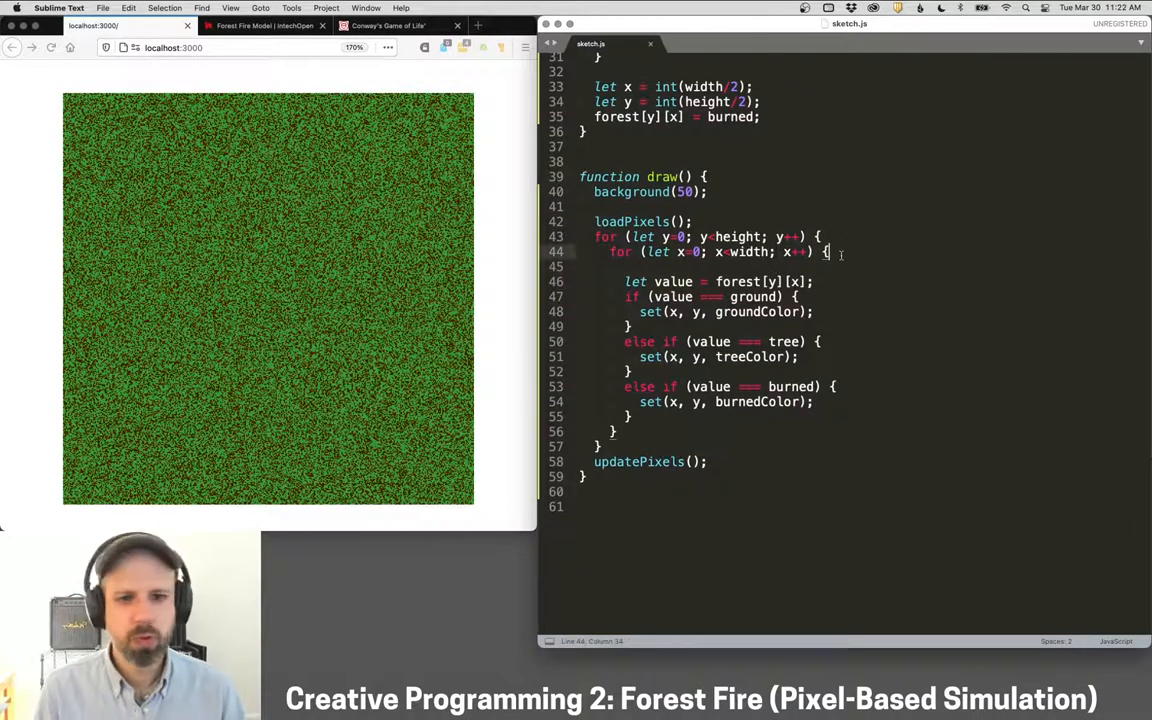
pyautogui.write('burn(x, y);')
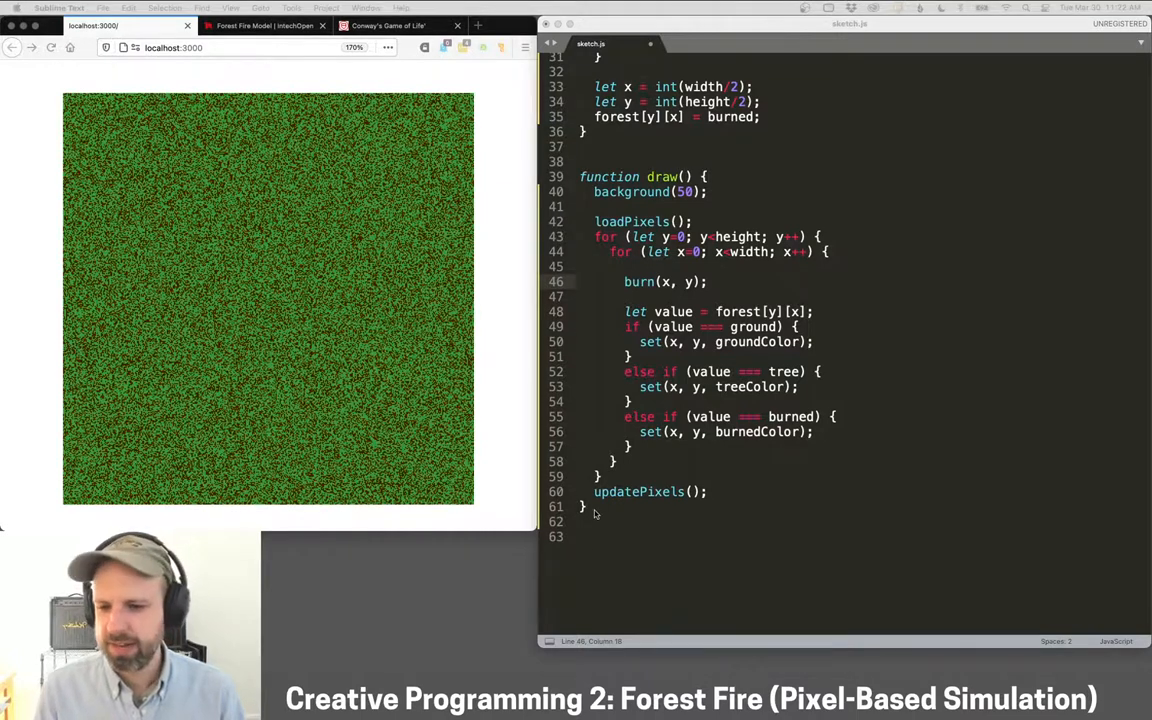
pyautogui.scroll(-3)
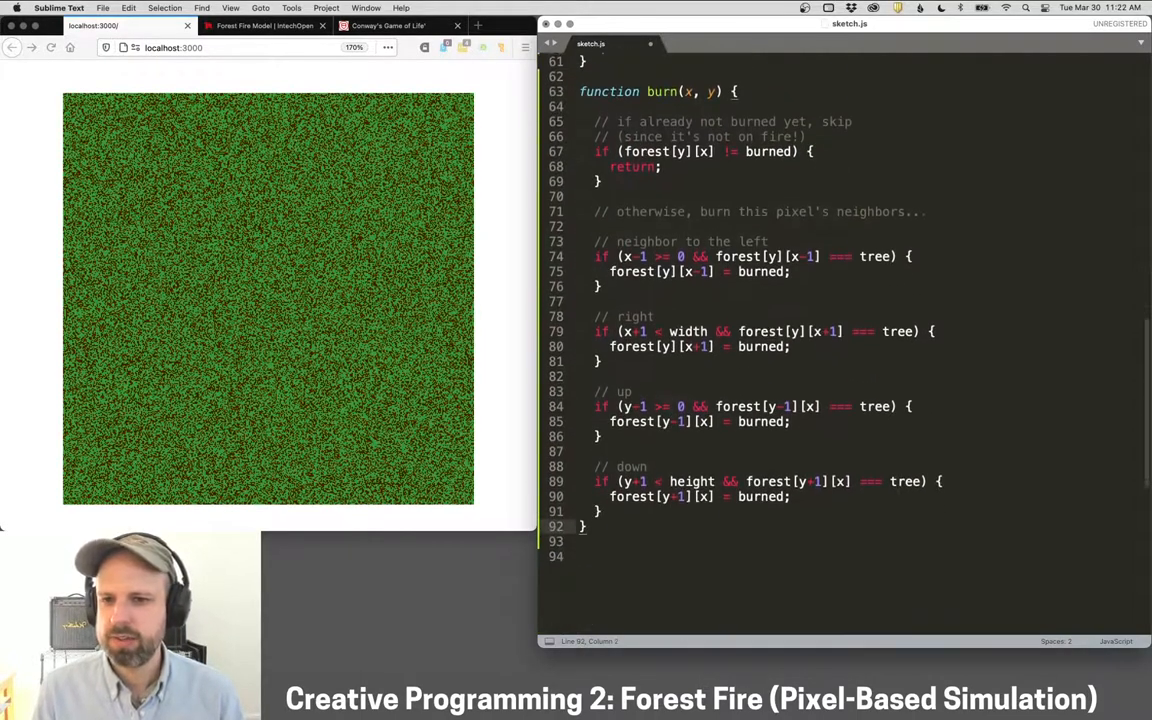
pyautogui.scroll(3)
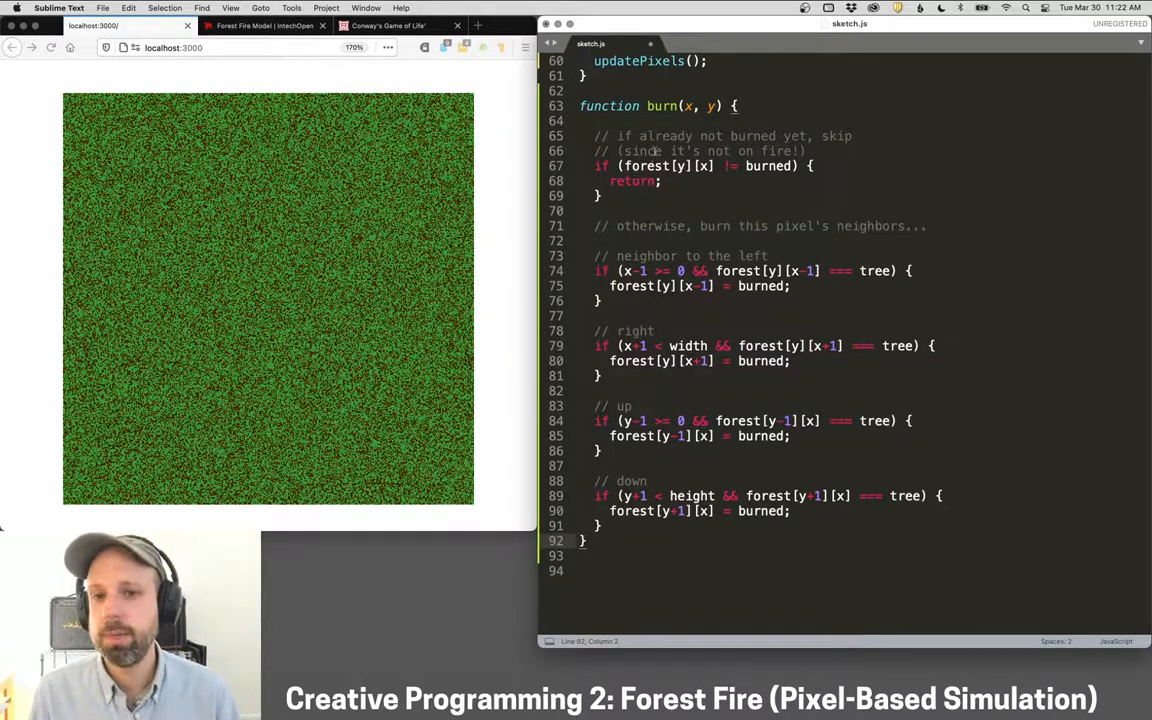
# Highlight burn()'s early return that skips unburned pixels while reviewing the neighbour-ignition logic.
pyautogui.moveTo(620, 136); pyautogui.dragTo(810, 136)
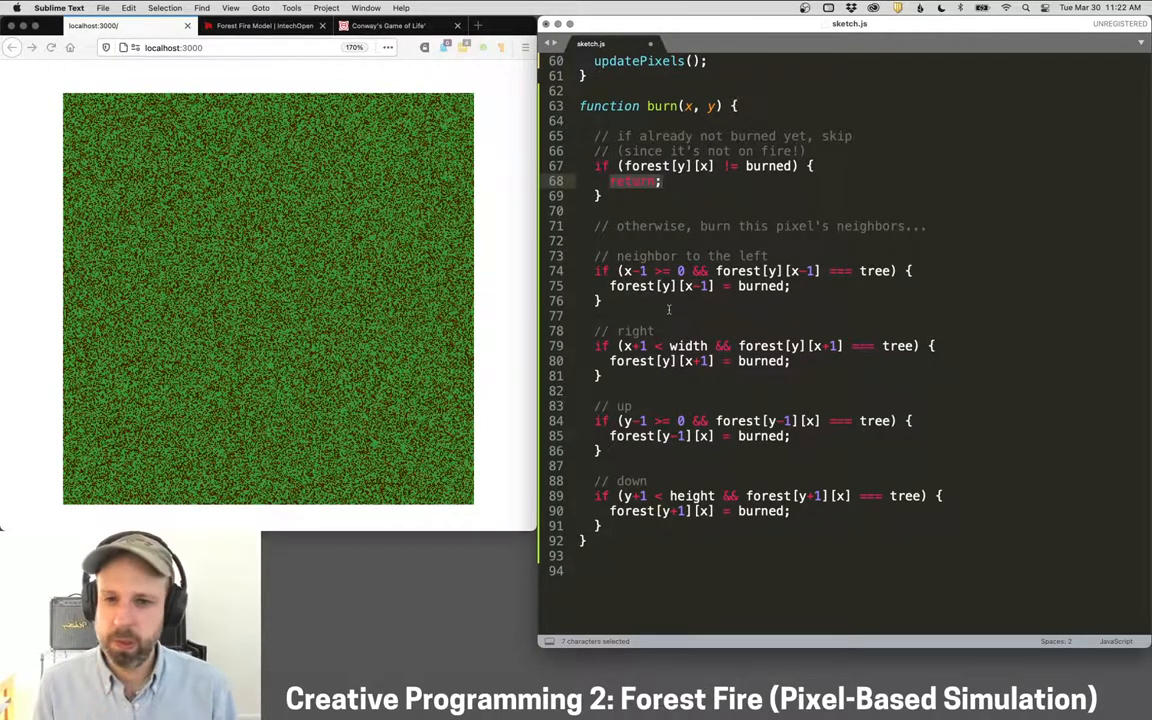
pyautogui.scroll(3)
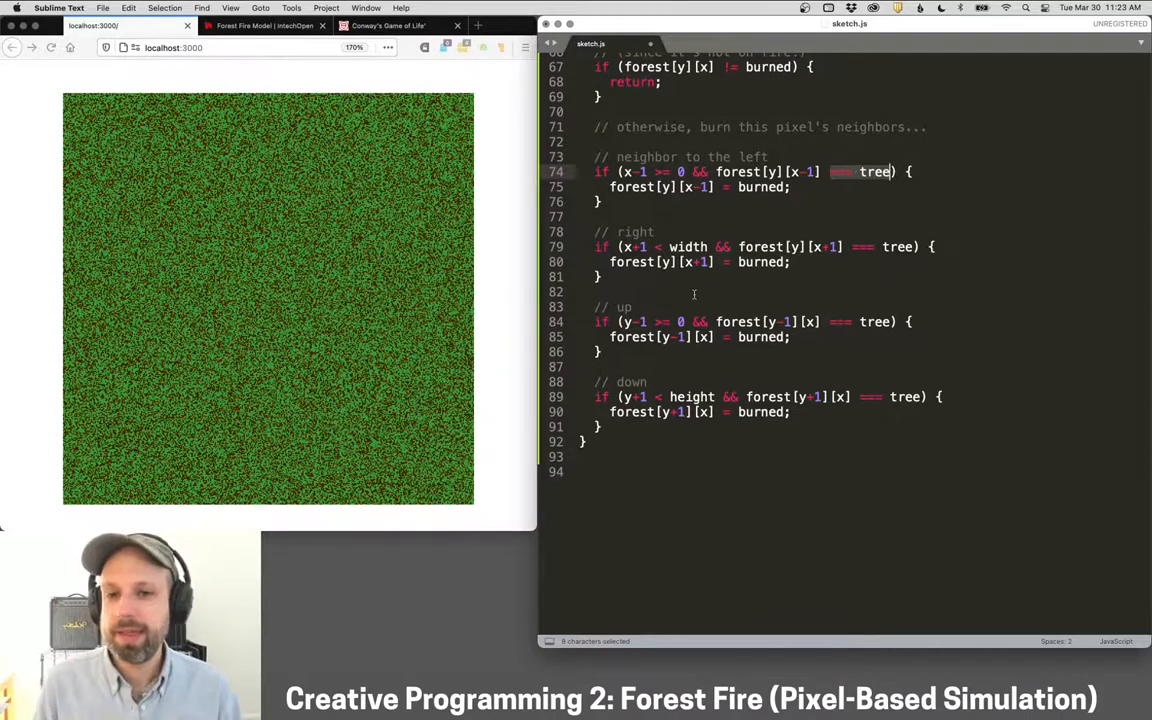
pyautogui.scroll(3)
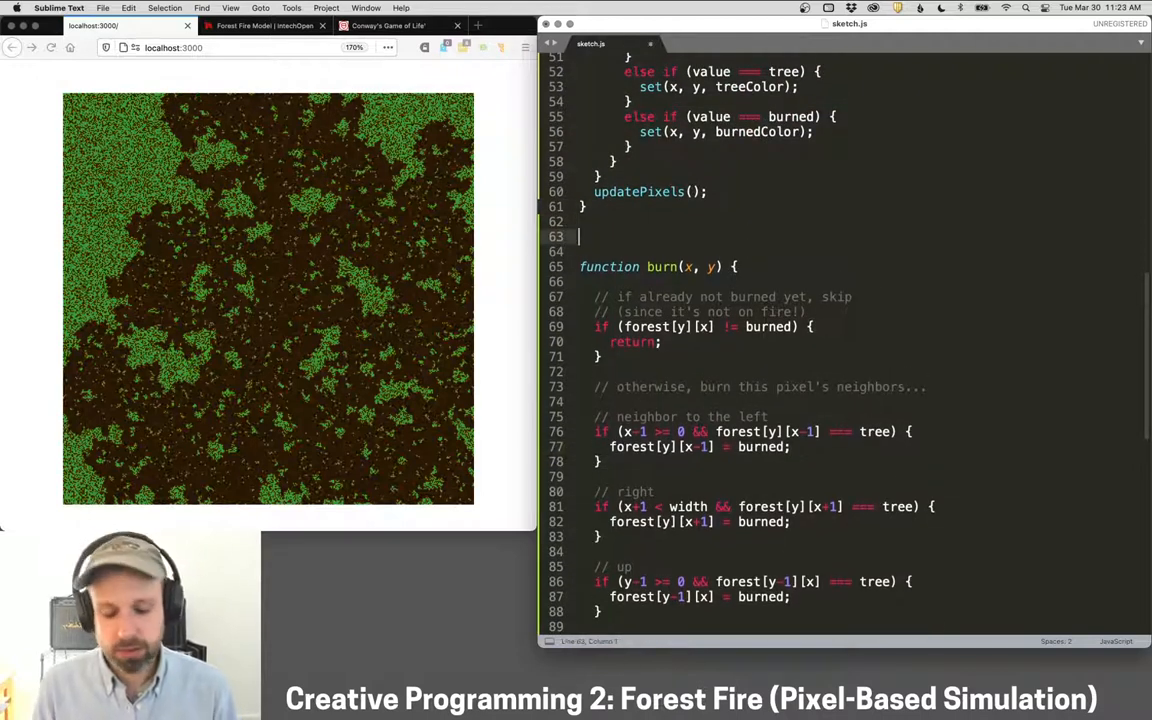
# Add function keyPressed() { setup(); } to reset the forest, then switch to the Conway's Game of Life page.
pyautogui.write('function keyPressed(')
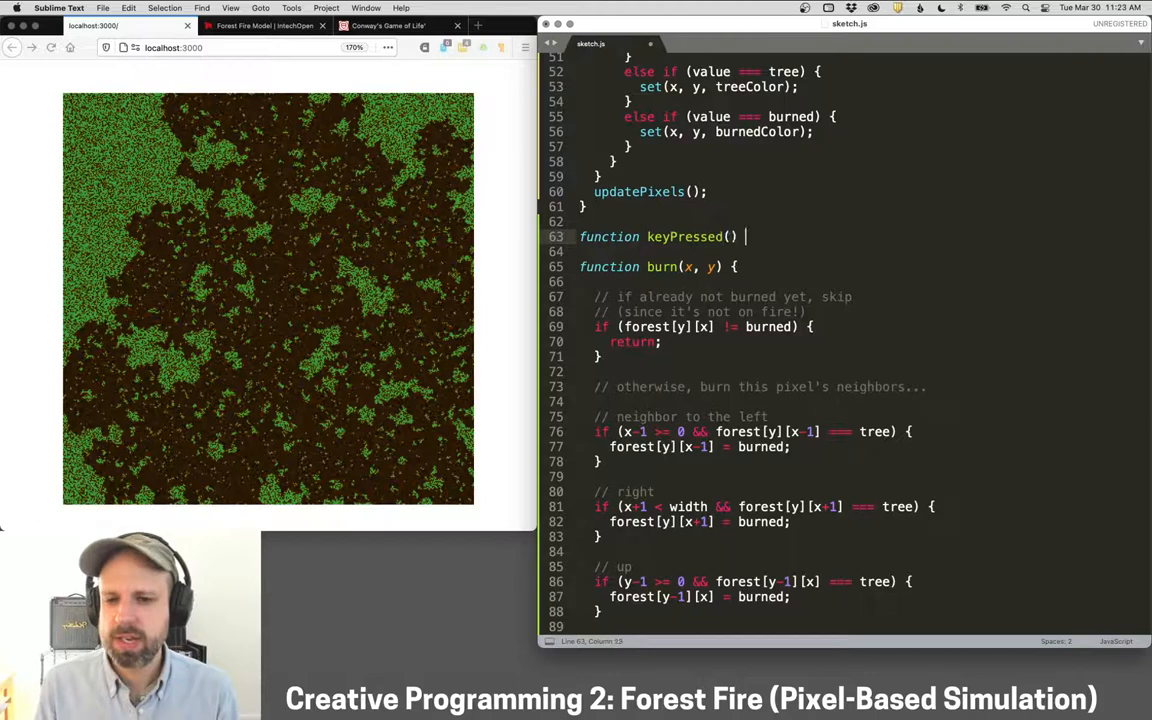
pyautogui.write('setup();')
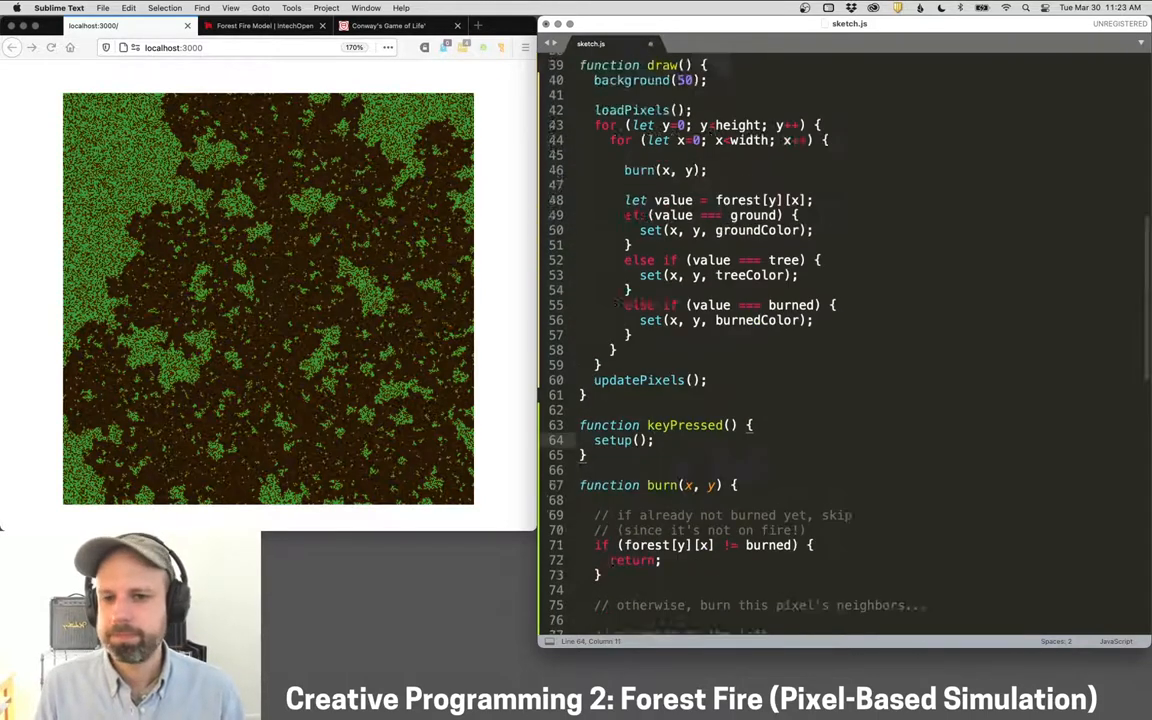
pyautogui.scroll(3)
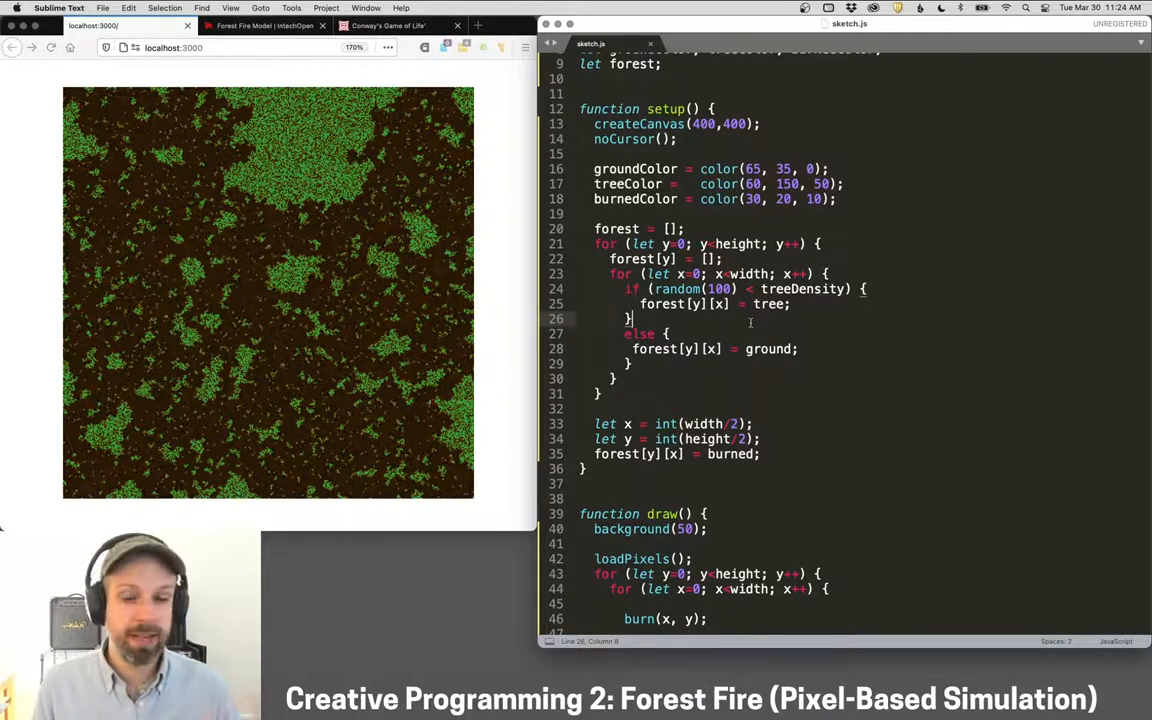
pyautogui.click(388, 24)
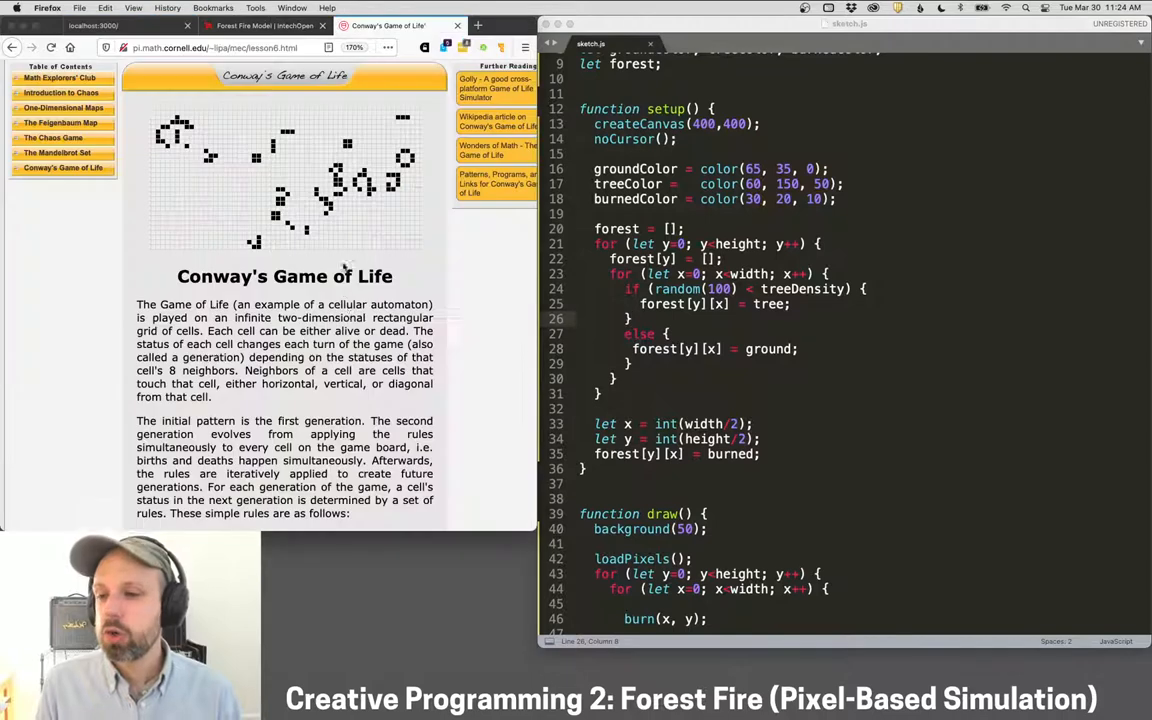